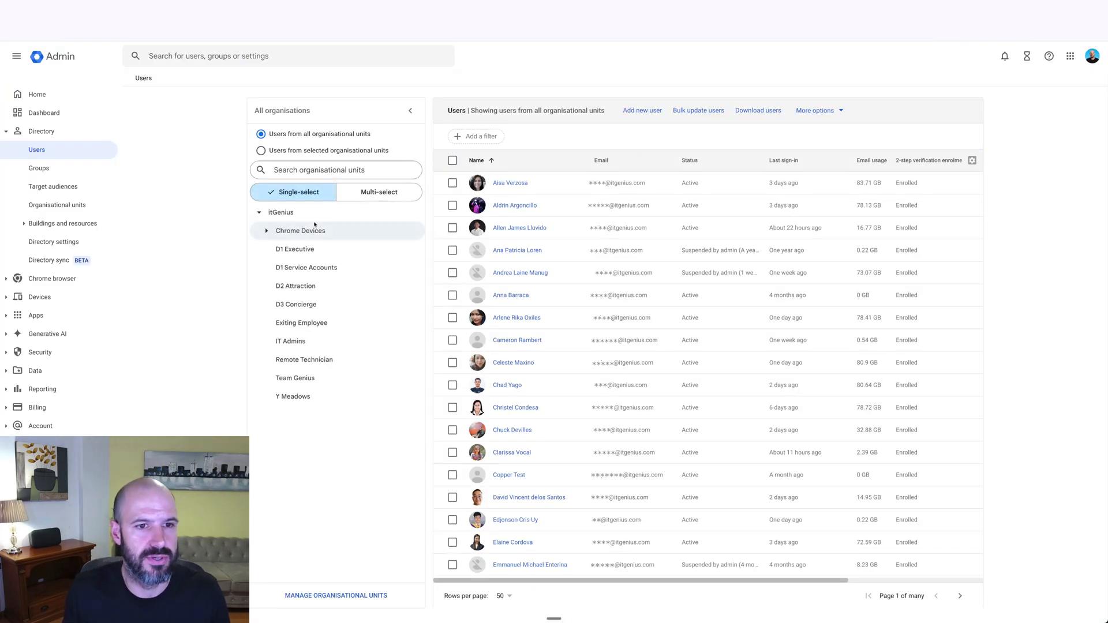
Create the TEST Contractors organisational unit from Manage organisational units
click(335, 595)
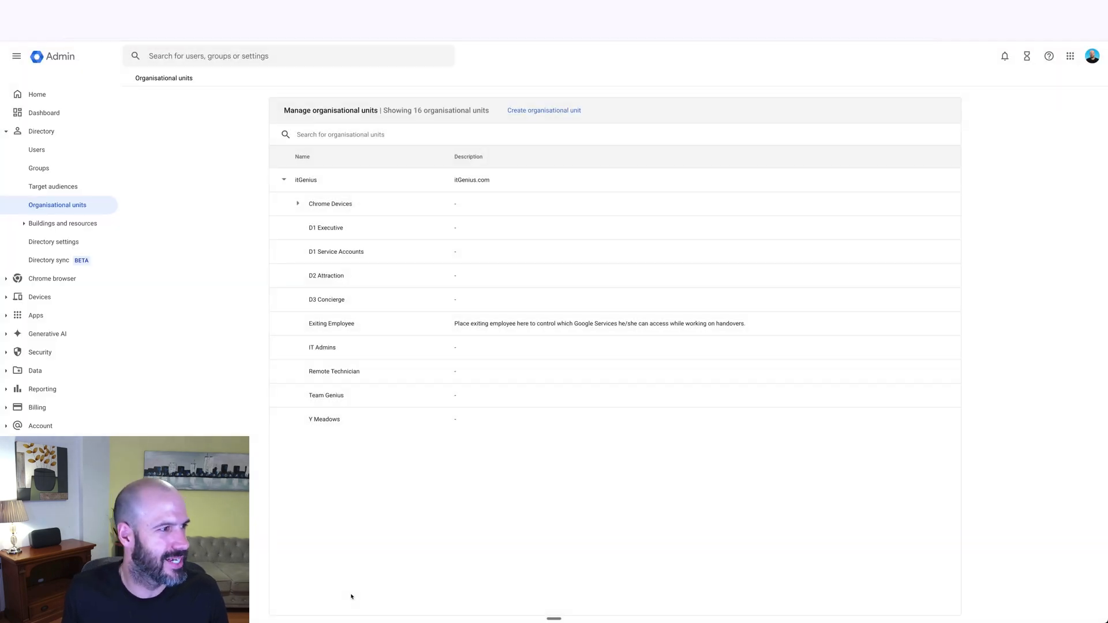
mouse_move(896, 180)
text(TEST Contractors)
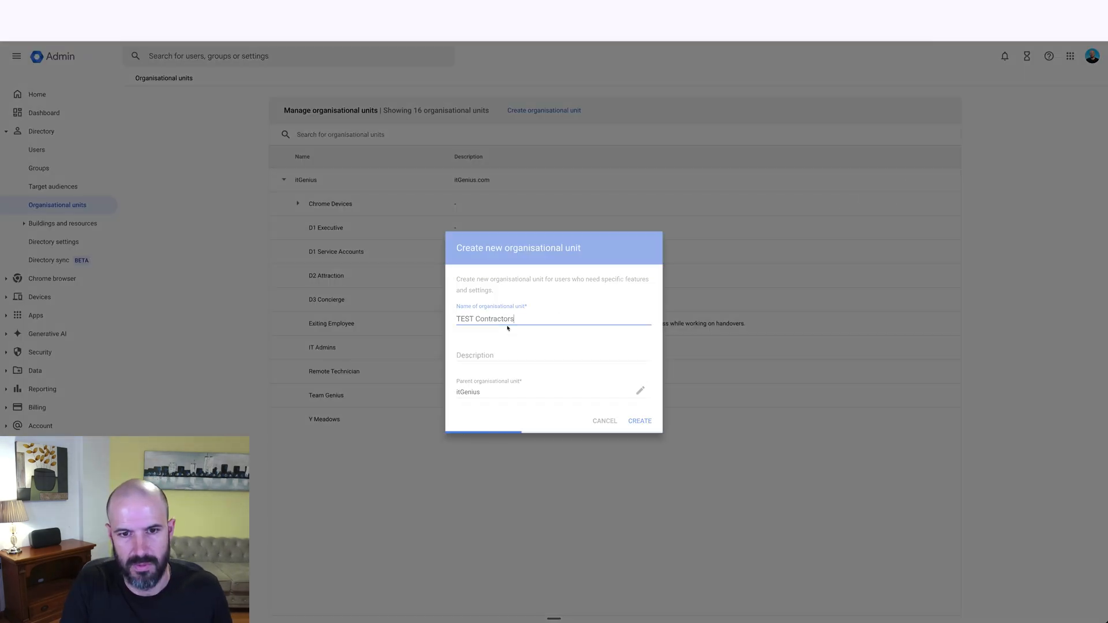
click(639, 421)
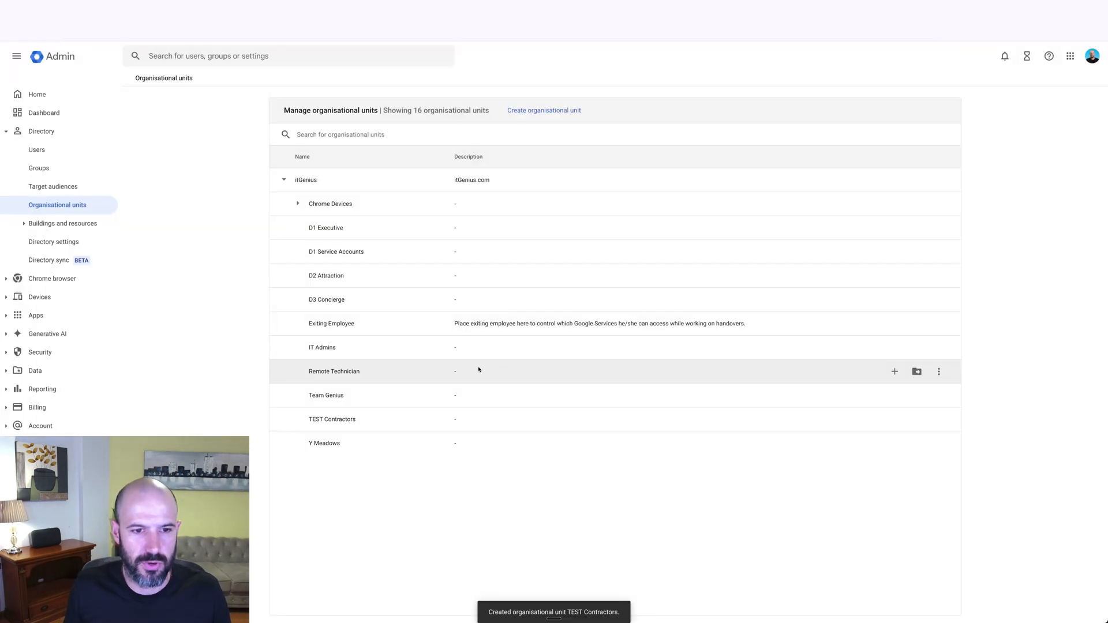
mouse_move(363, 419)
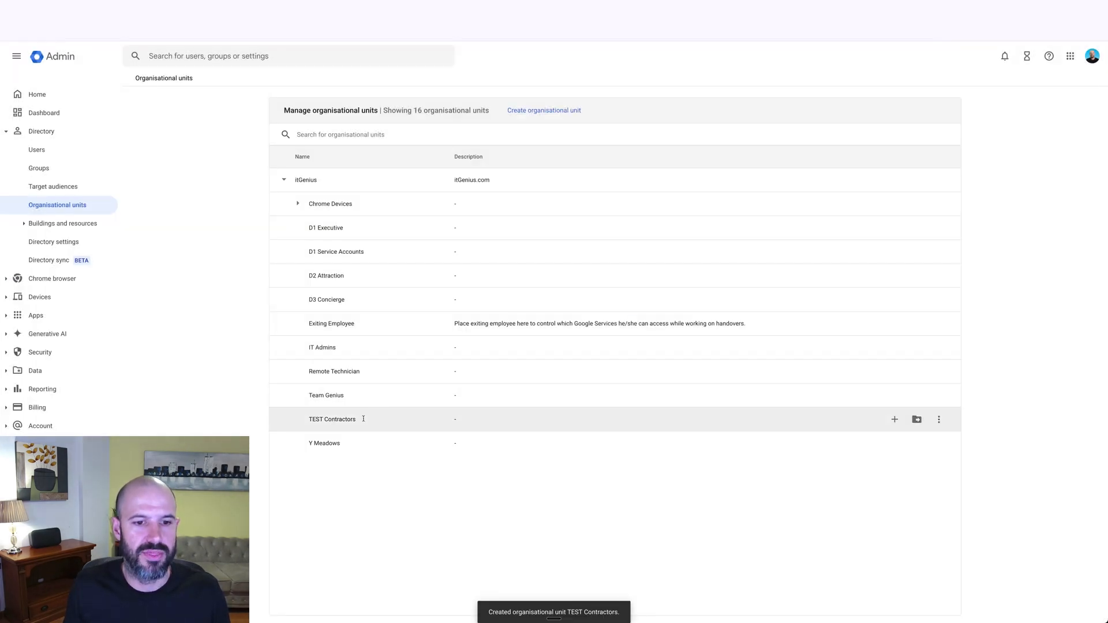
mouse_move(107, 260)
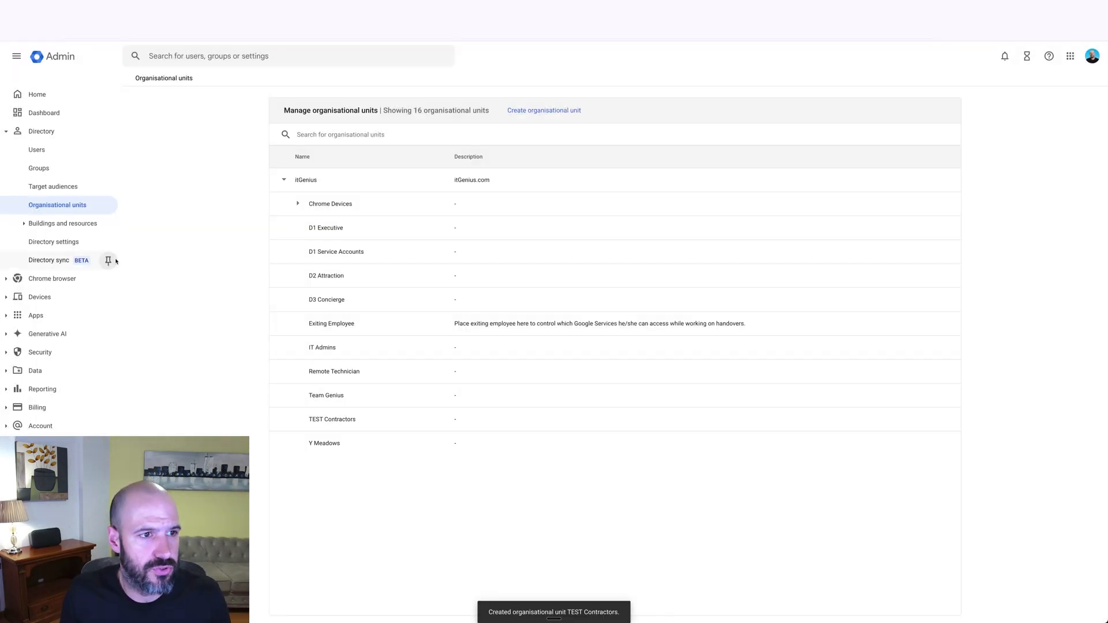
Select two users and start moving them to the TEST Contractors unit
click(35, 149)
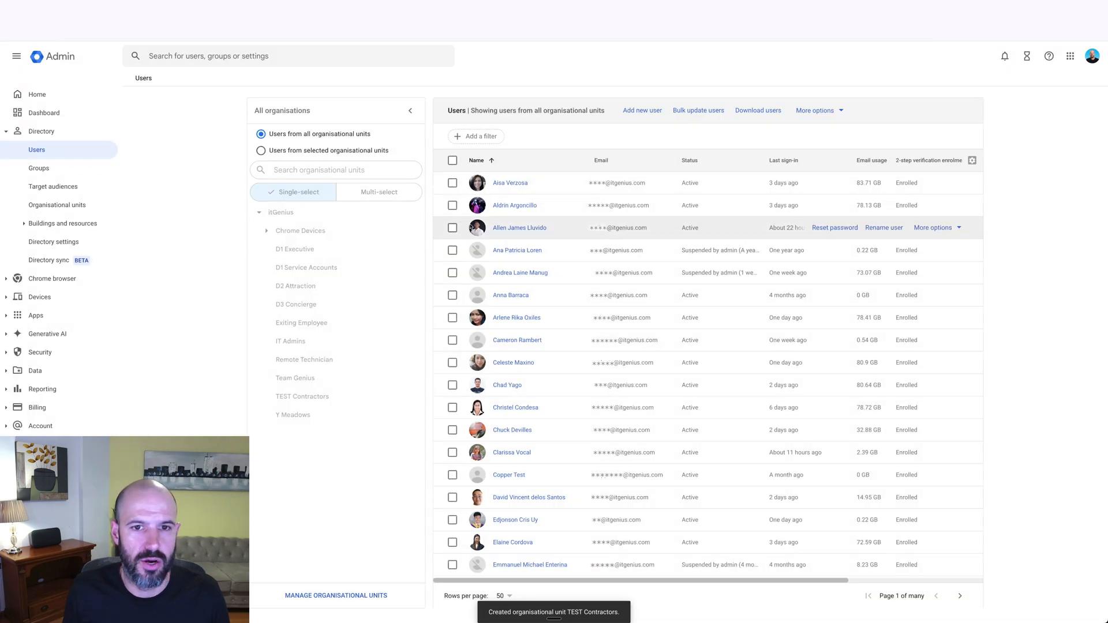
click(453, 205)
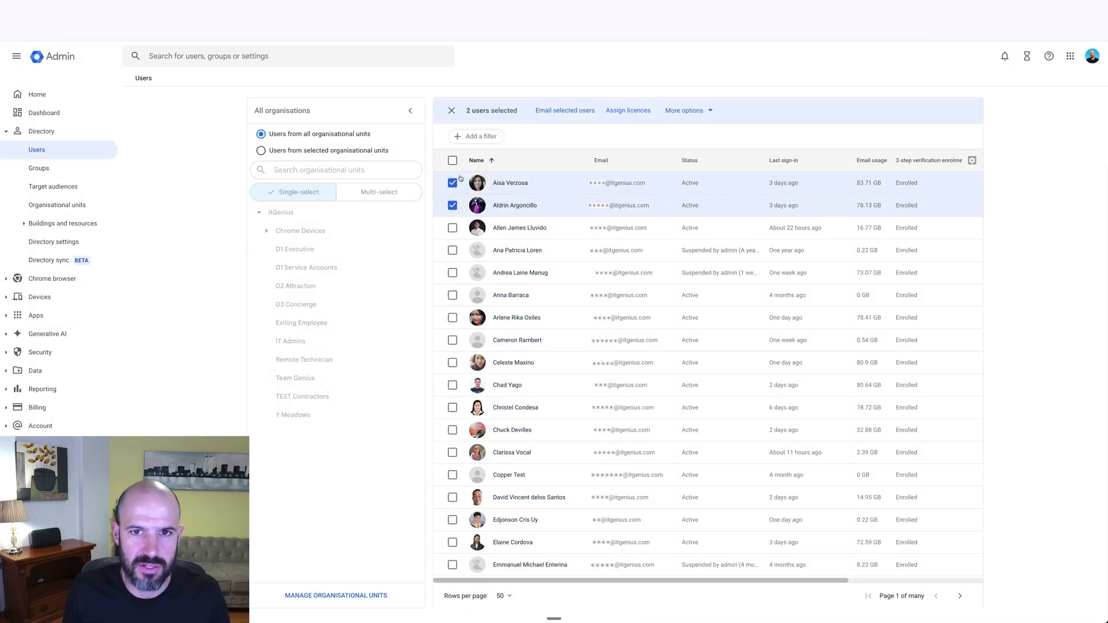
click(687, 110)
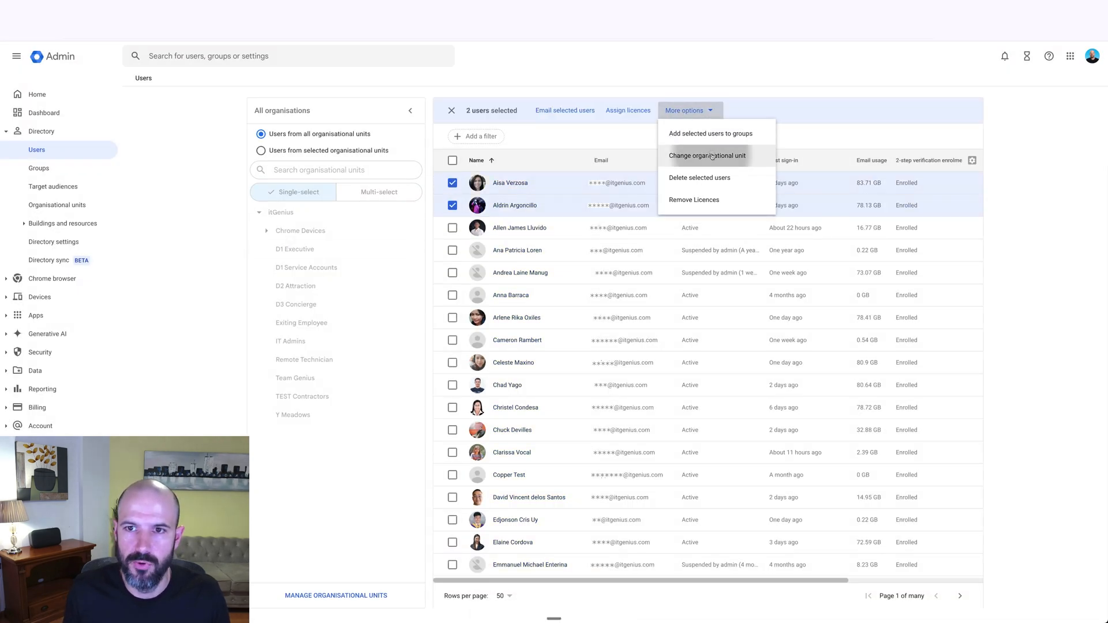
click(707, 155)
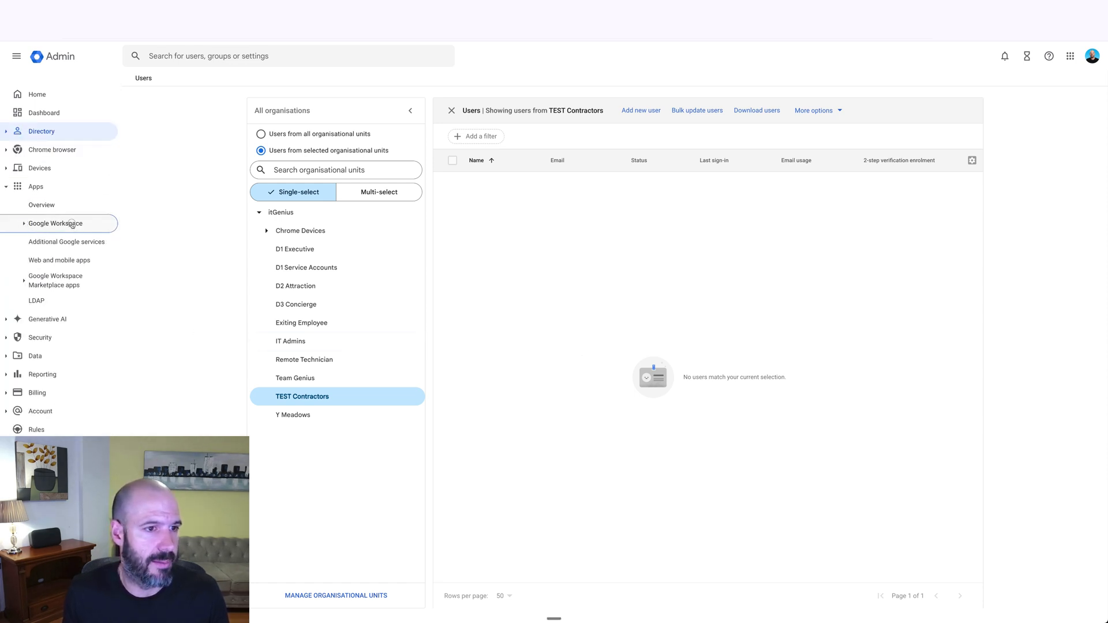
Show Google Workspace service status filtered to the TEST Contractors unit
click(56, 224)
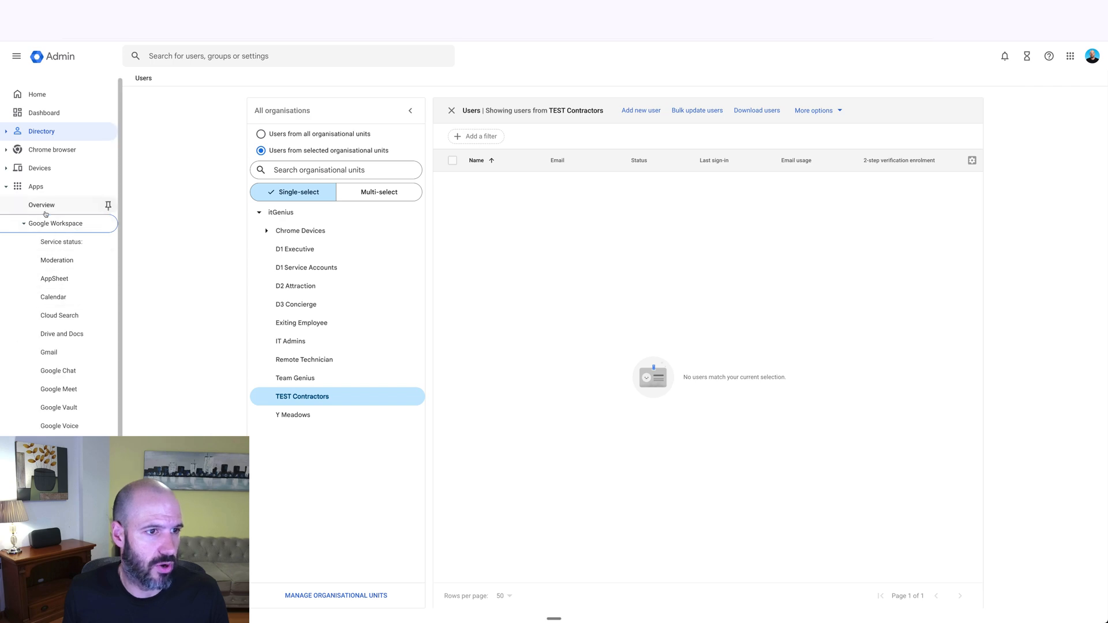
click(41, 205)
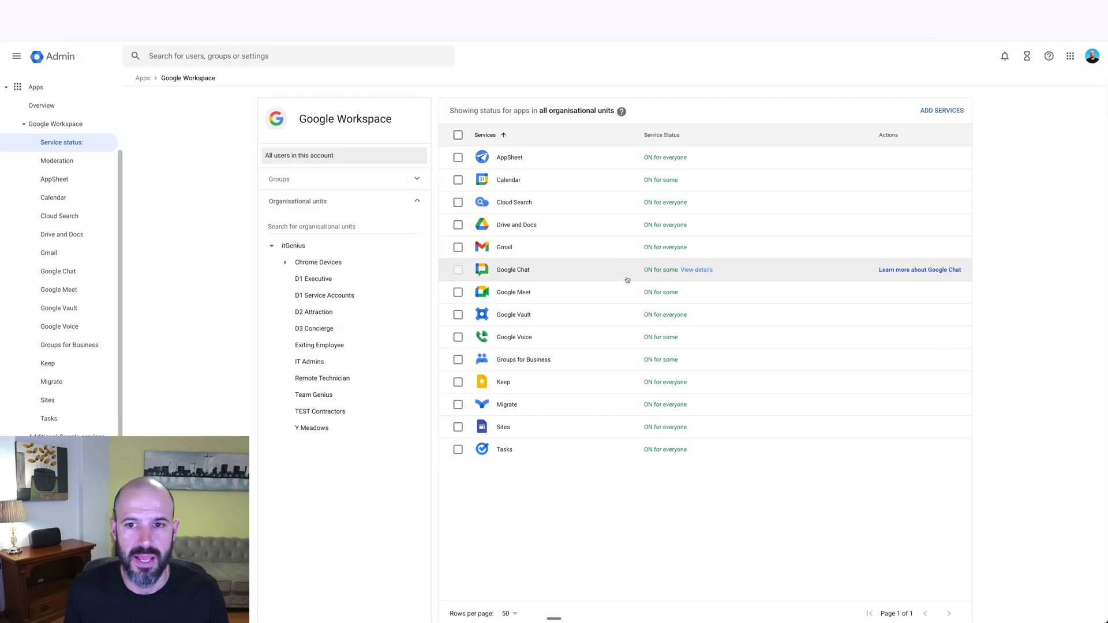
click(319, 412)
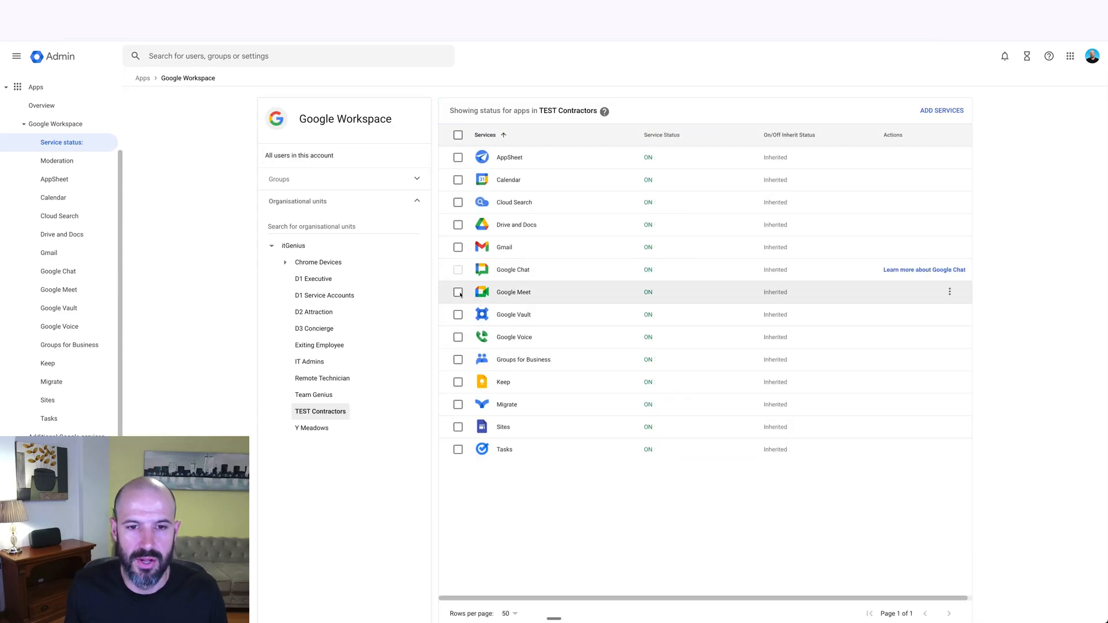
Turn off Google Meet and Google Voice for TEST Contractors, confirming both dialogs
click(458, 292)
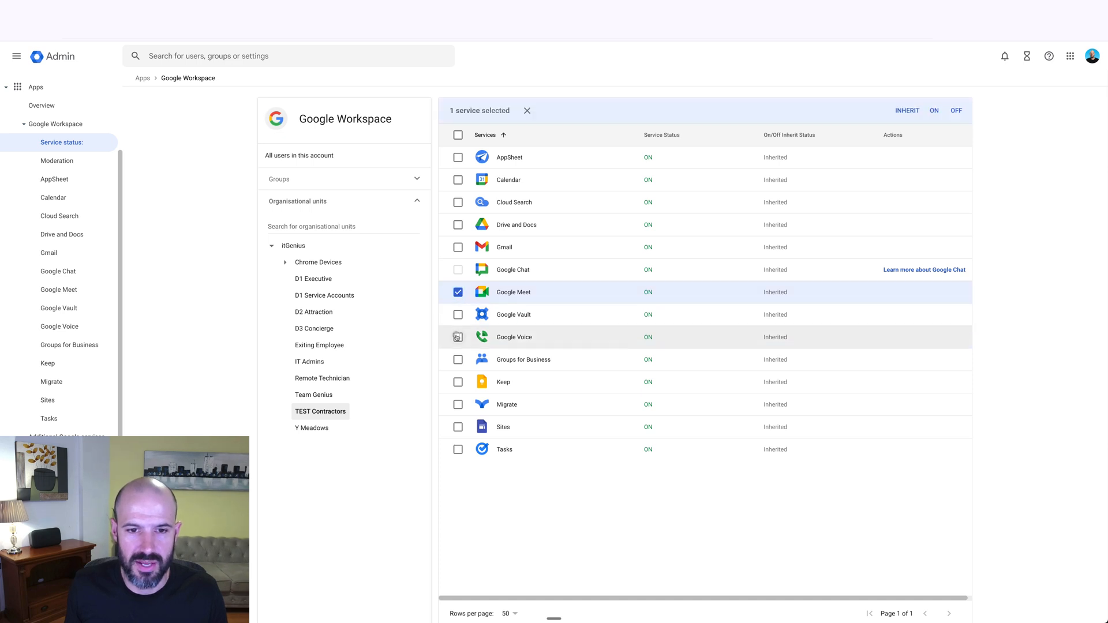
click(458, 337)
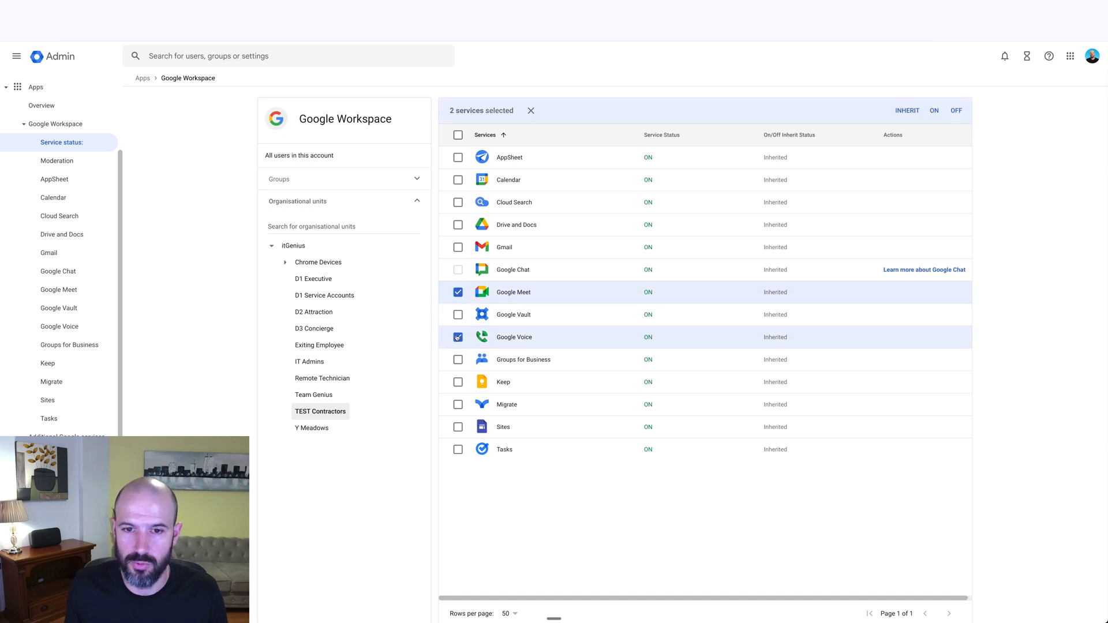
click(956, 110)
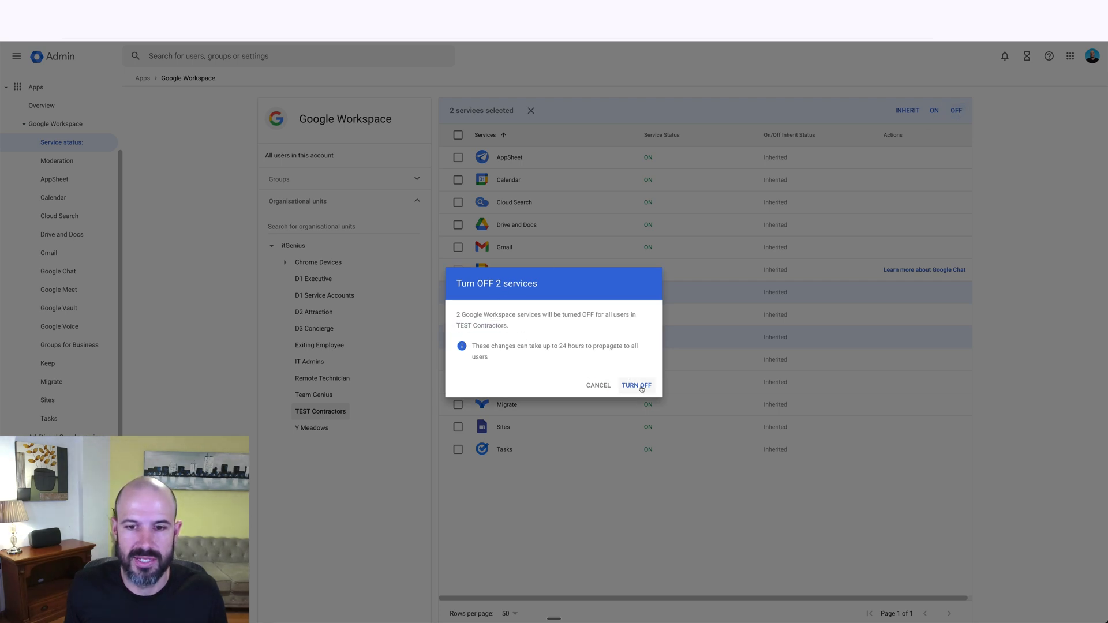
click(635, 386)
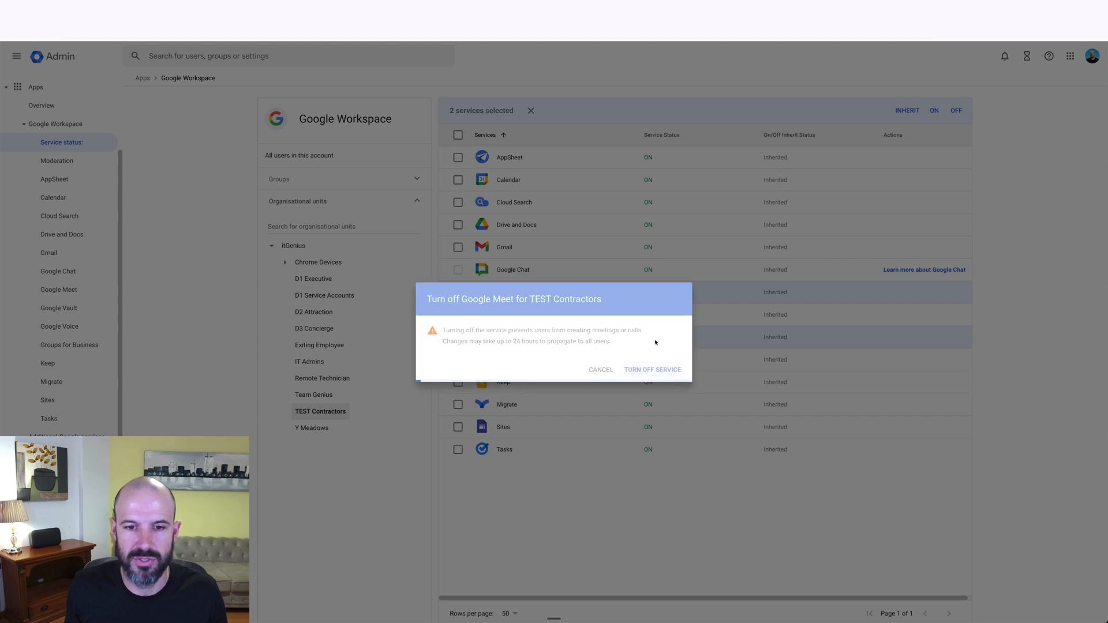
click(651, 369)
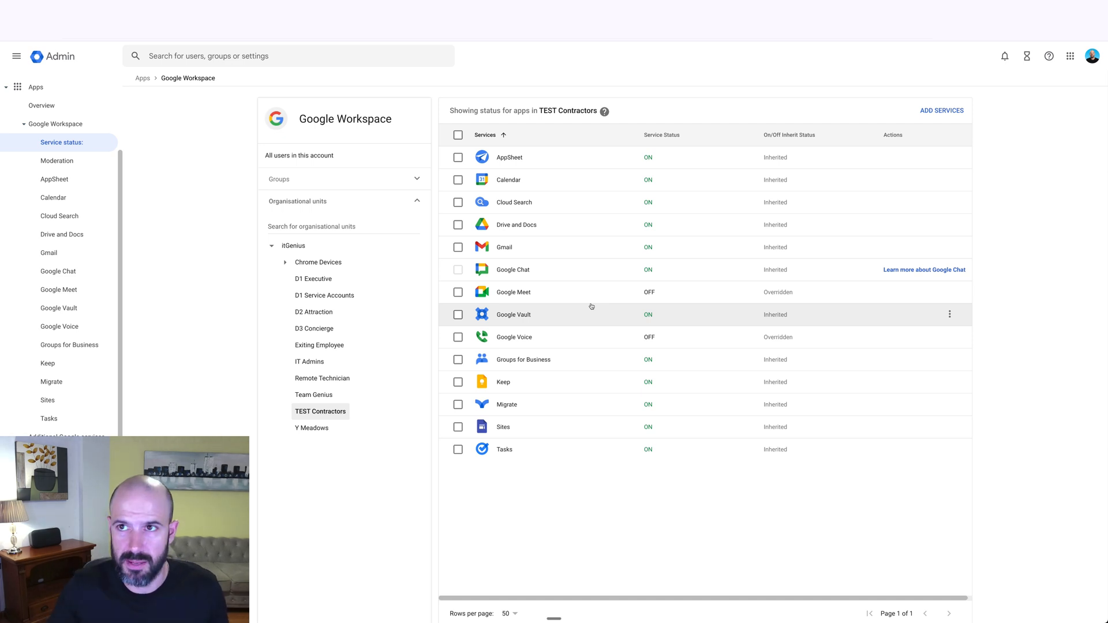
mouse_move(341, 195)
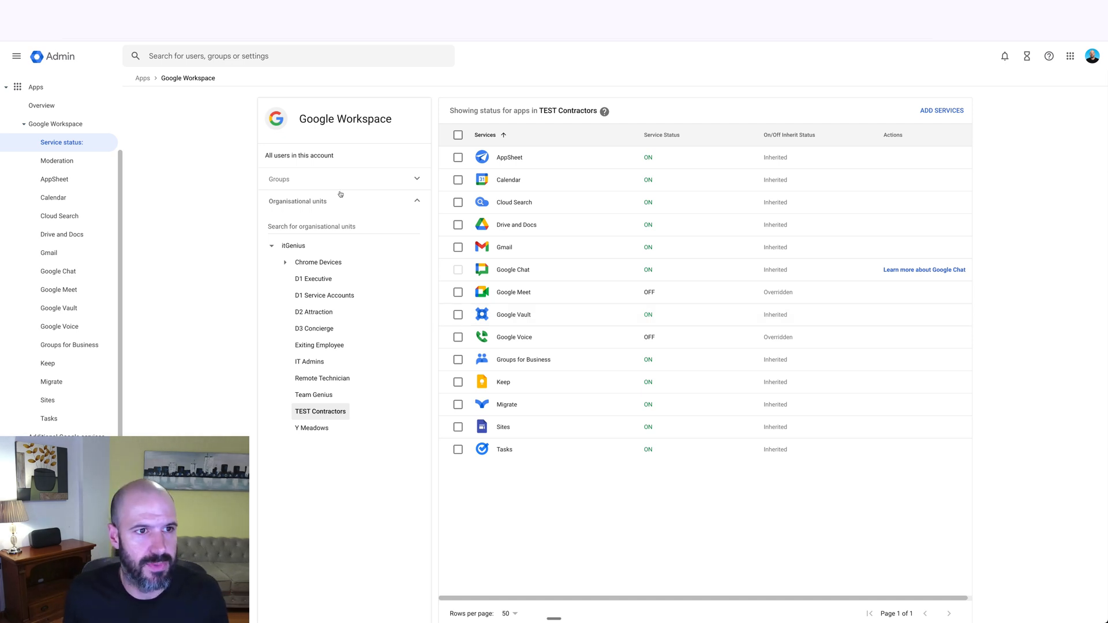
Navigate to Devices > Chrome browser > Settings for user and browser policies
scroll(down, 3)
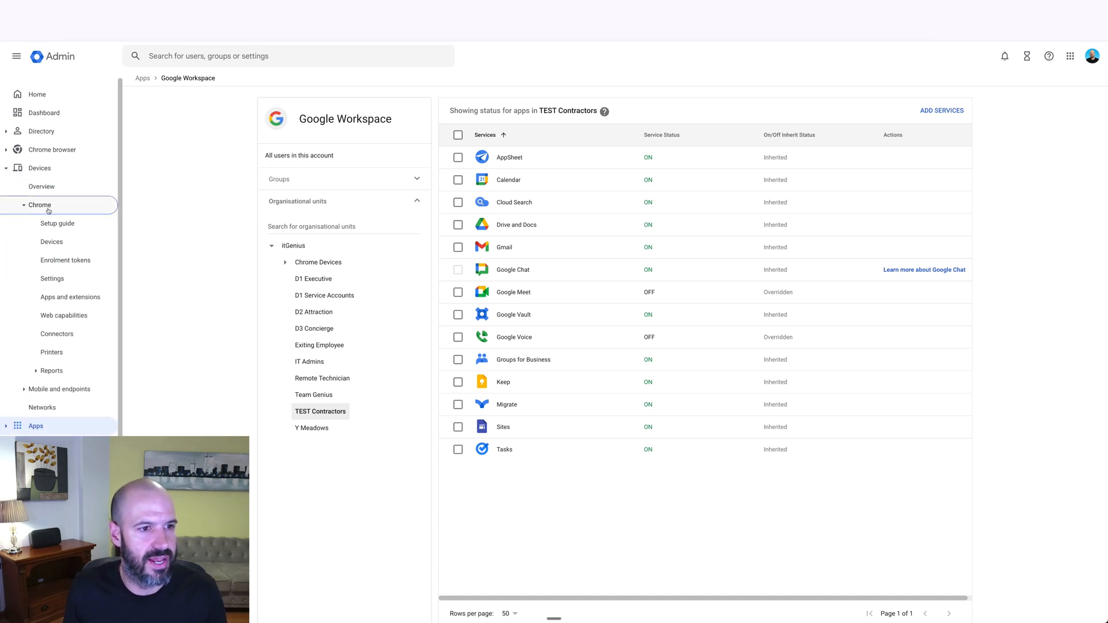
mouse_move(57, 223)
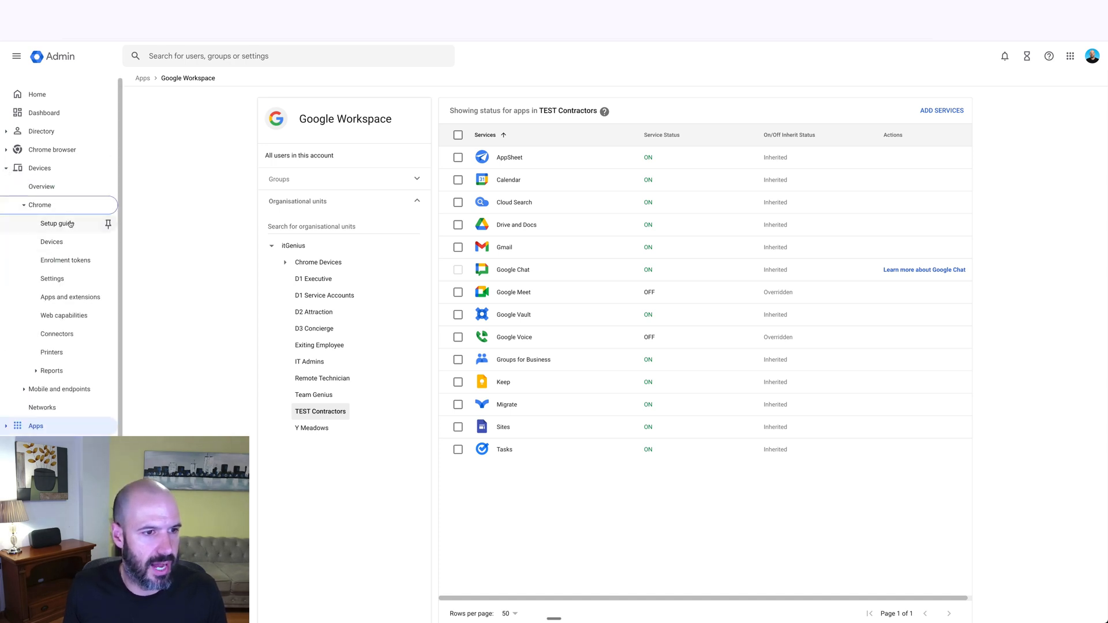
mouse_move(51, 242)
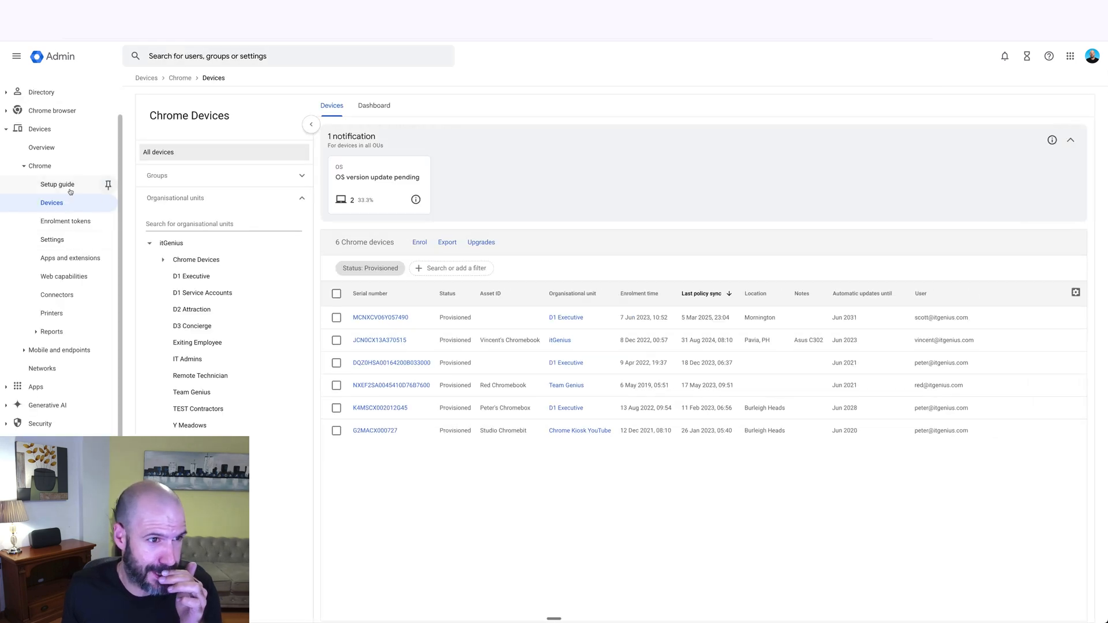
click(51, 239)
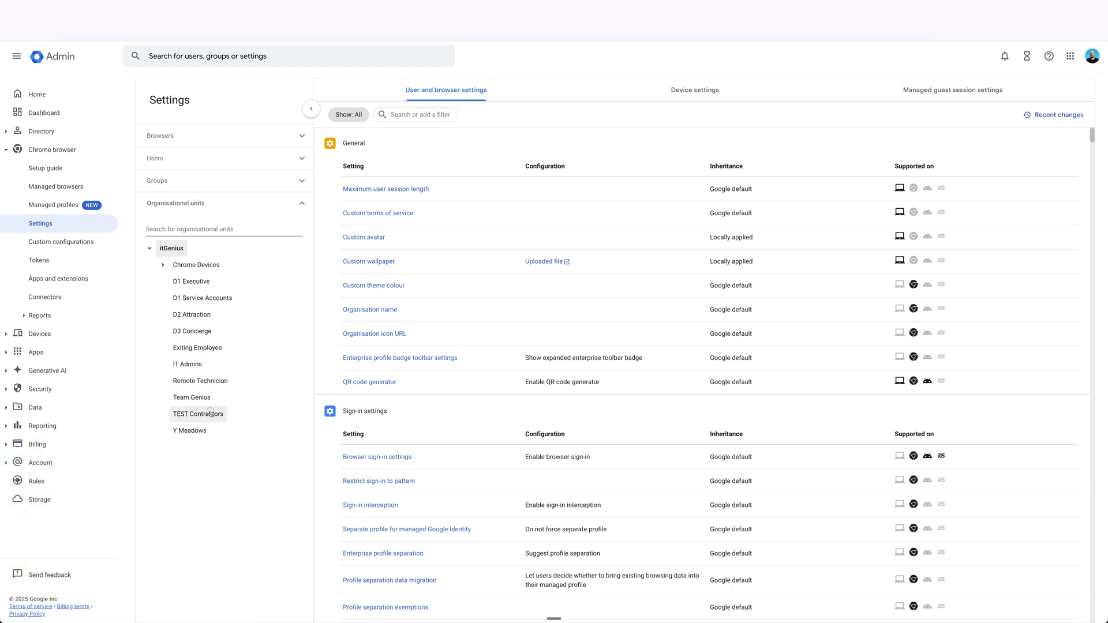
Target TEST Contractors and filter Chrome settings by 'bookmarks'
click(198, 414)
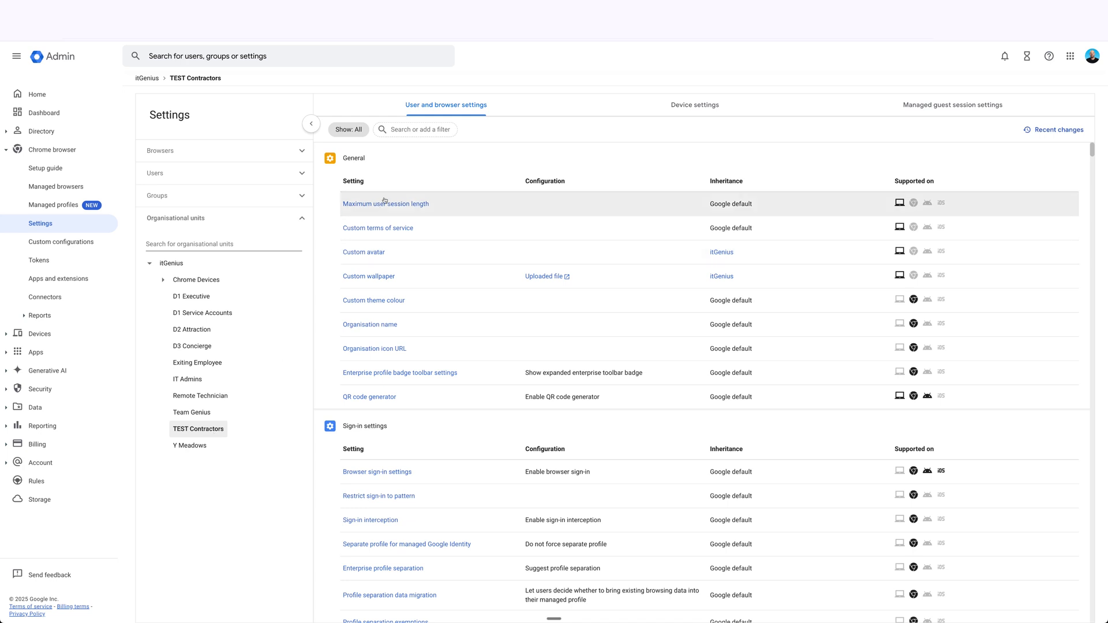
click(417, 130)
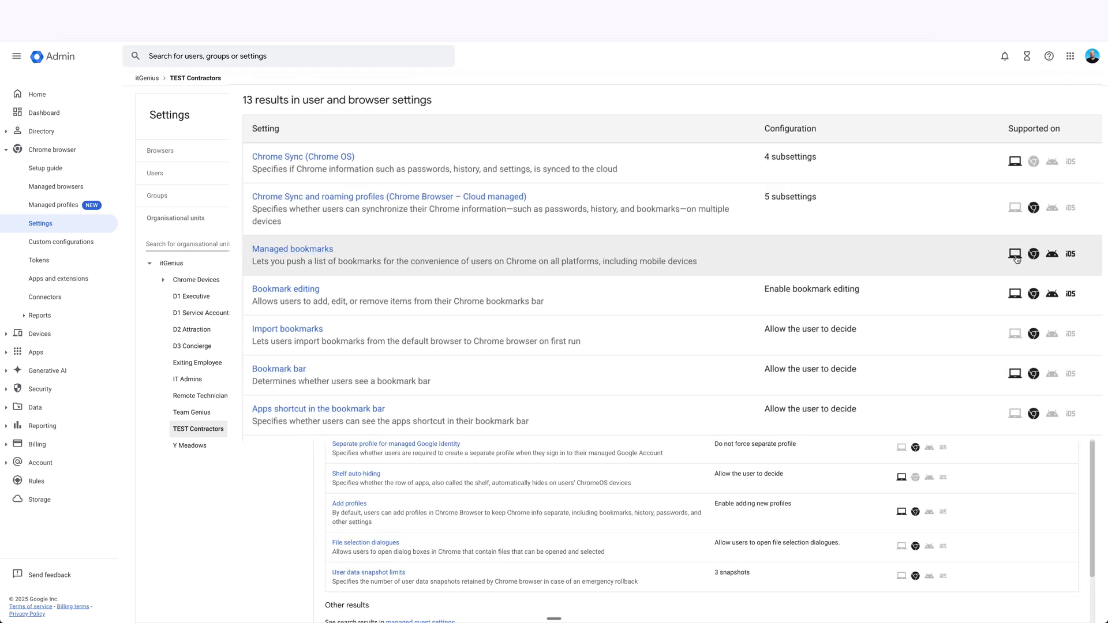
mouse_move(1015, 254)
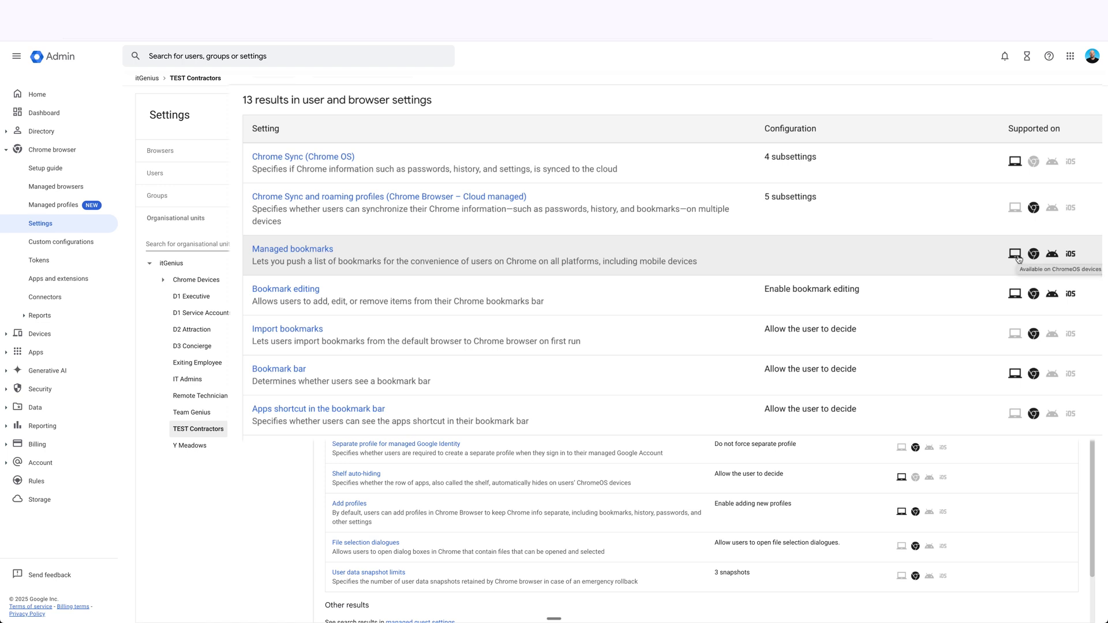
mouse_move(1032, 253)
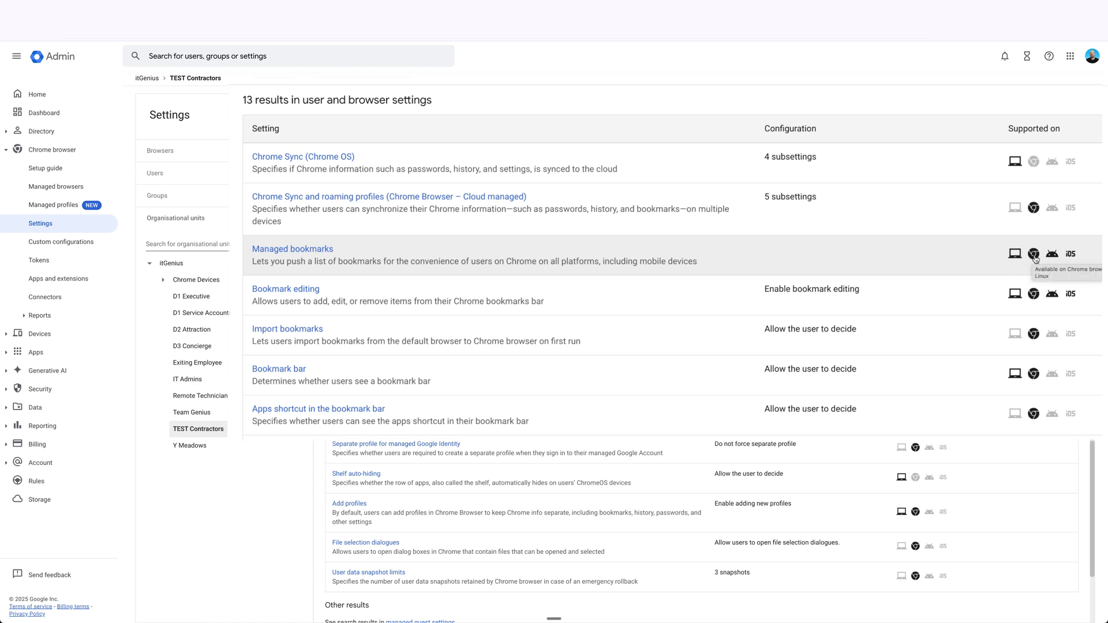
mouse_move(1052, 254)
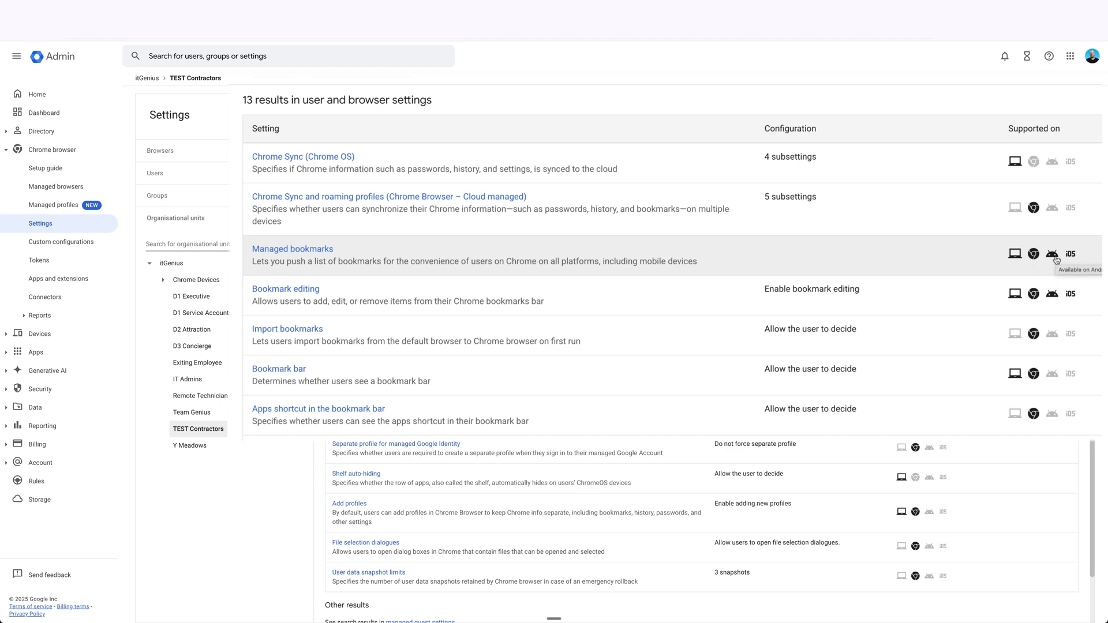
mouse_move(1071, 255)
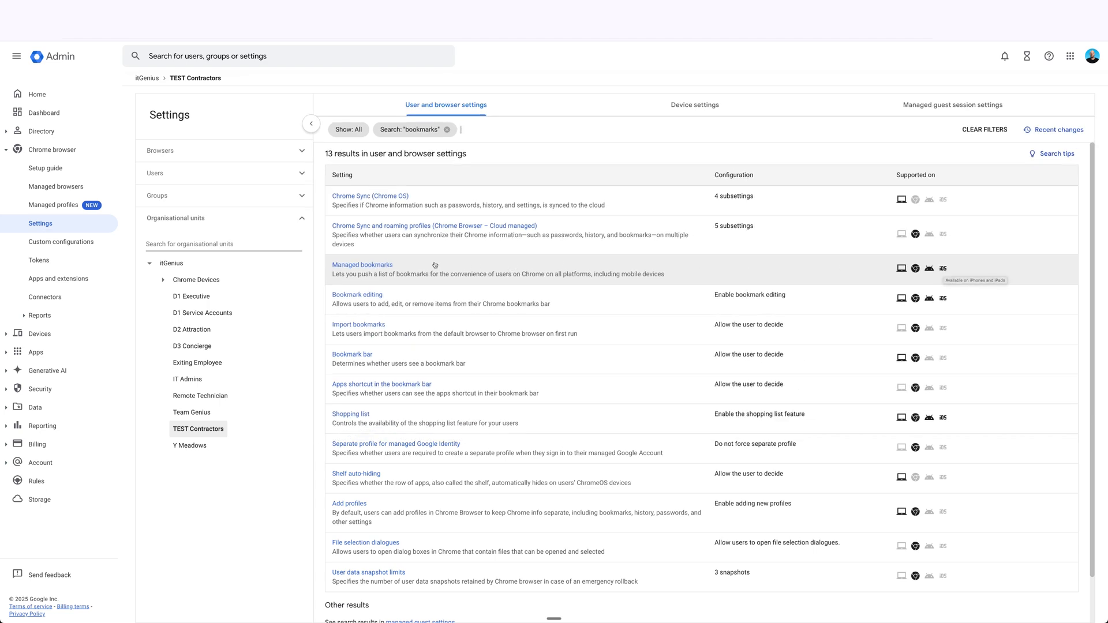
In Managed bookmarks, remove the Copper link from the Links folder, making it locally applied
click(362, 265)
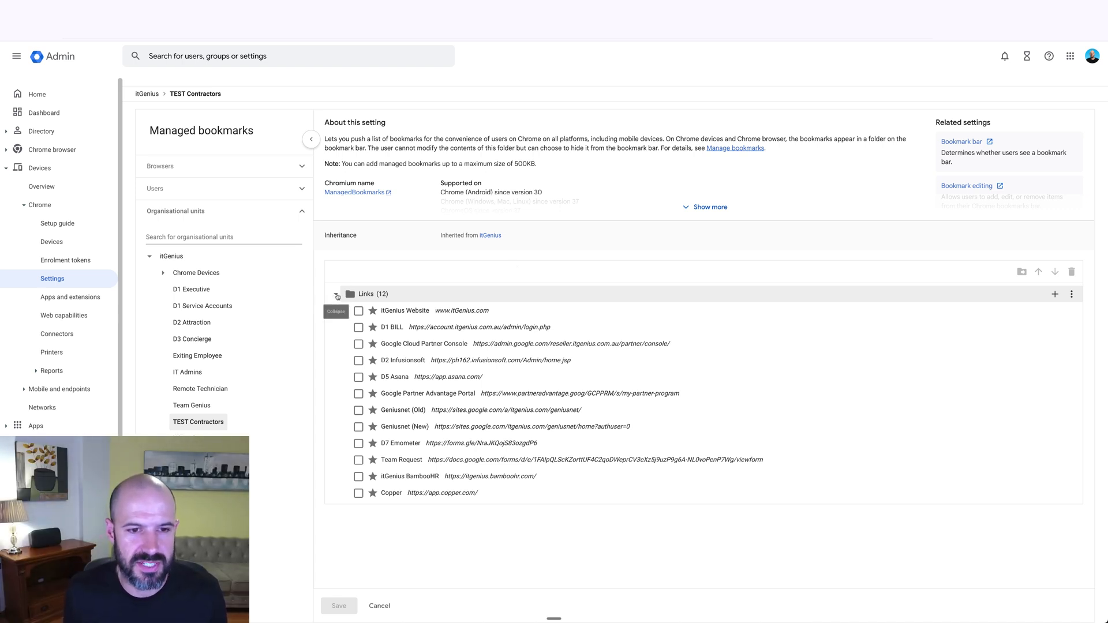
click(336, 296)
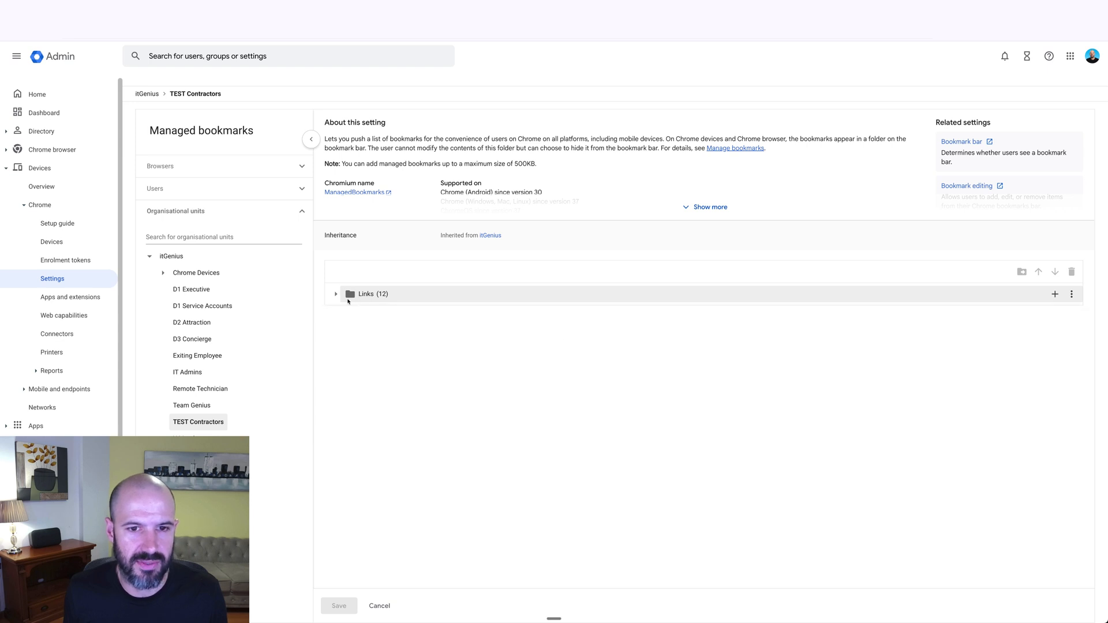
click(336, 294)
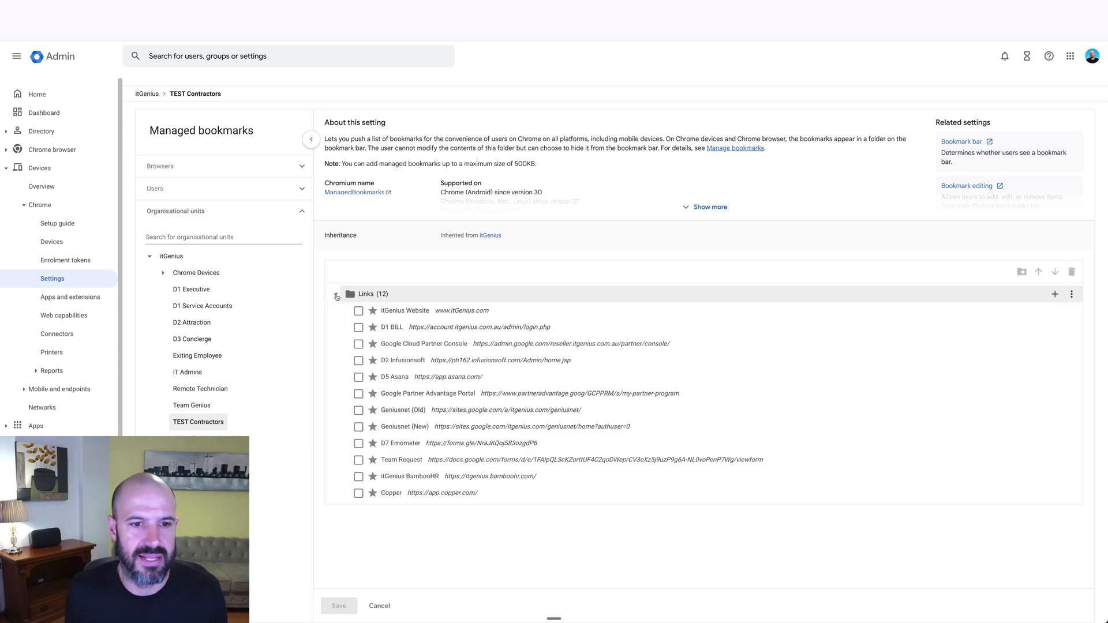
click(337, 296)
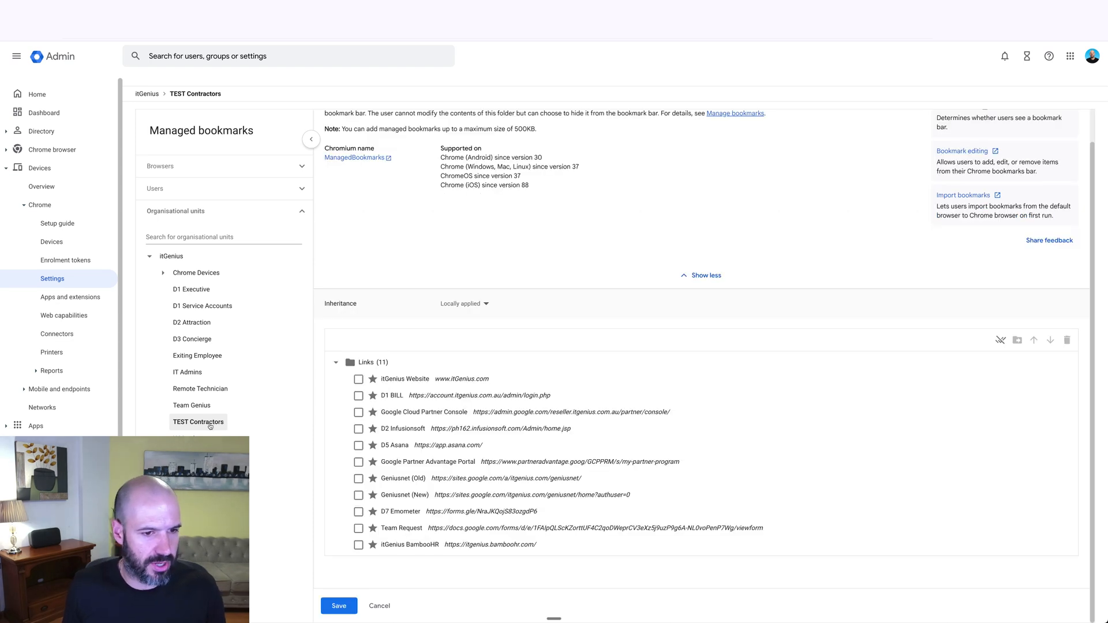
mouse_move(701, 411)
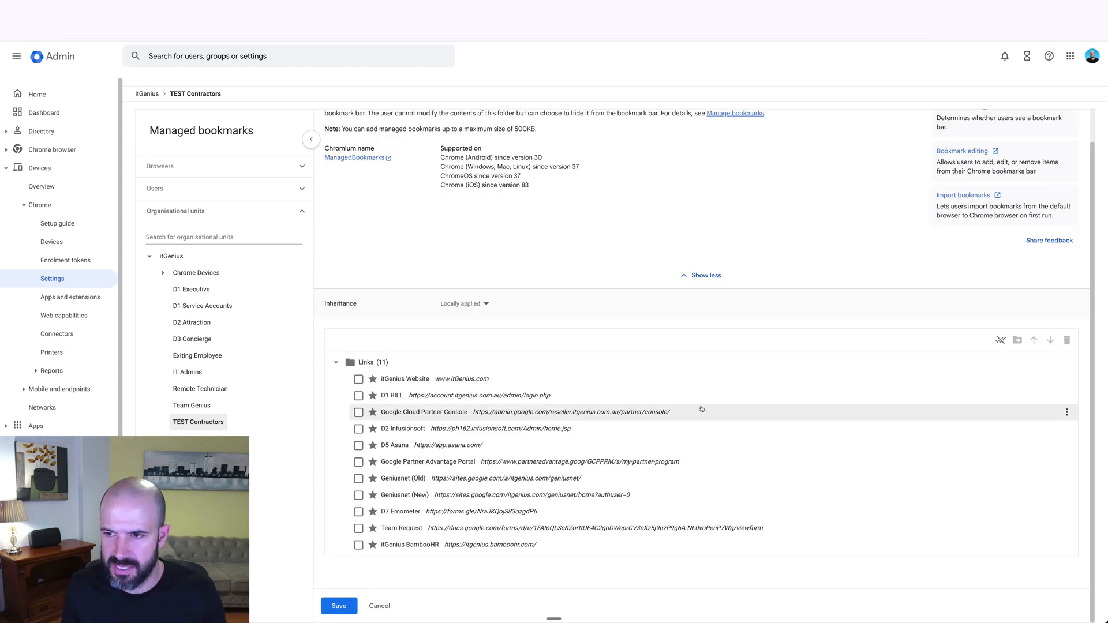
mouse_move(1001, 340)
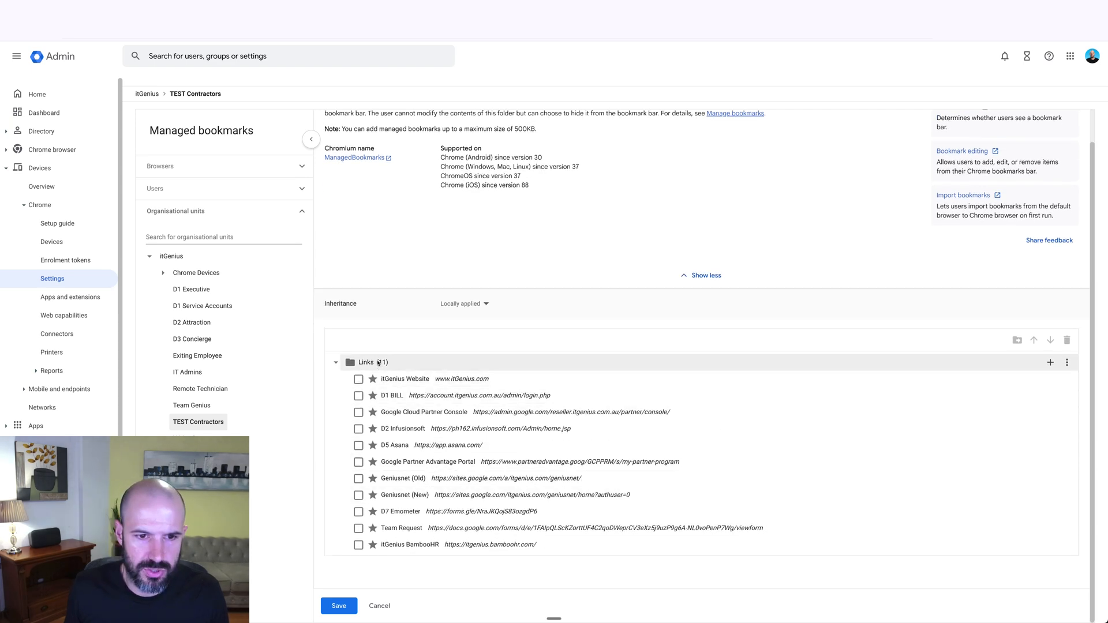
Add a new bookmark folder named Contractor Links to the managed bookmarks
click(1050, 362)
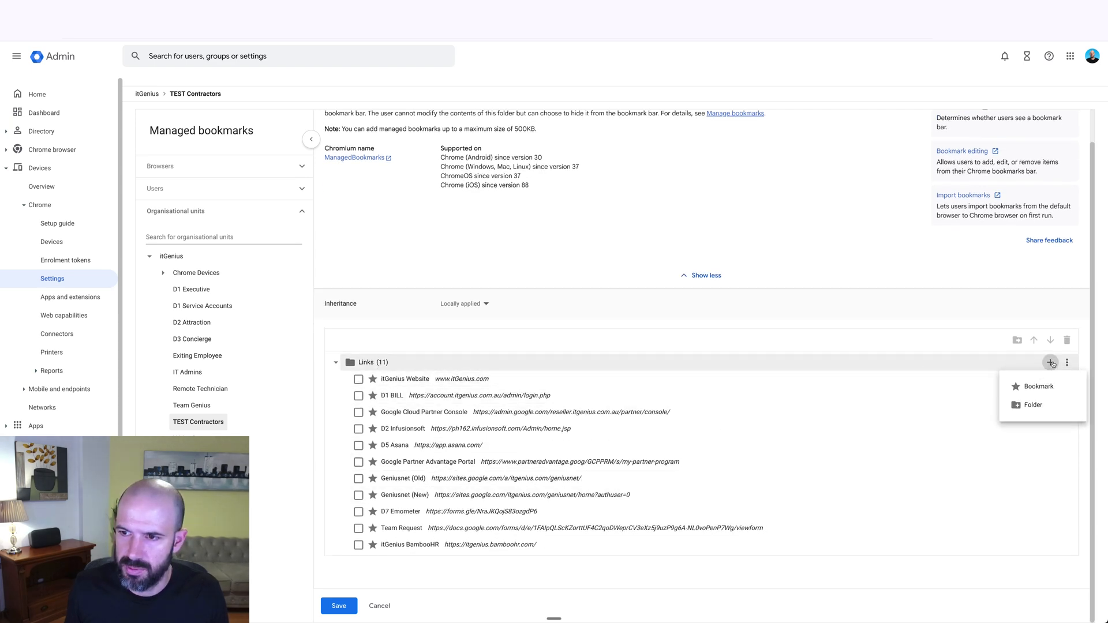
click(1038, 387)
text(Contracto)
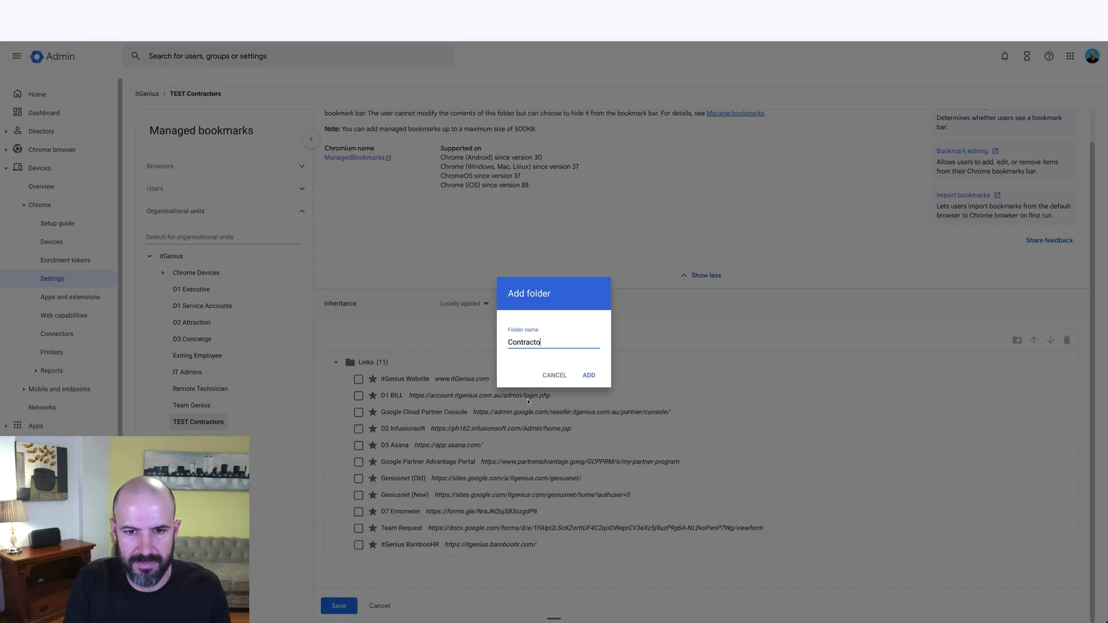
click(589, 375)
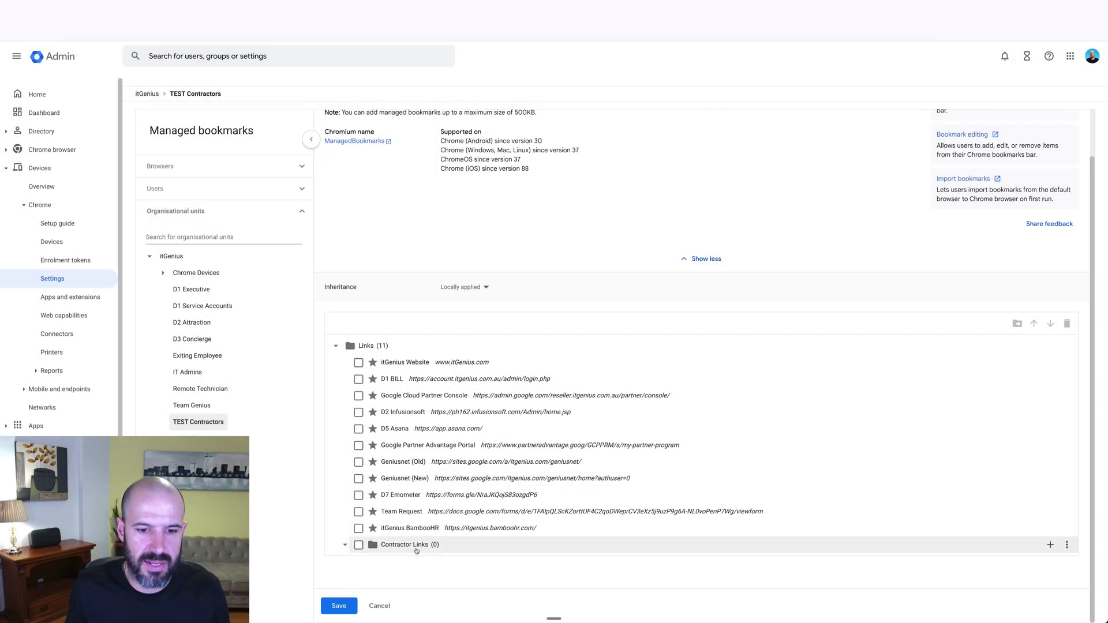
mouse_move(417, 545)
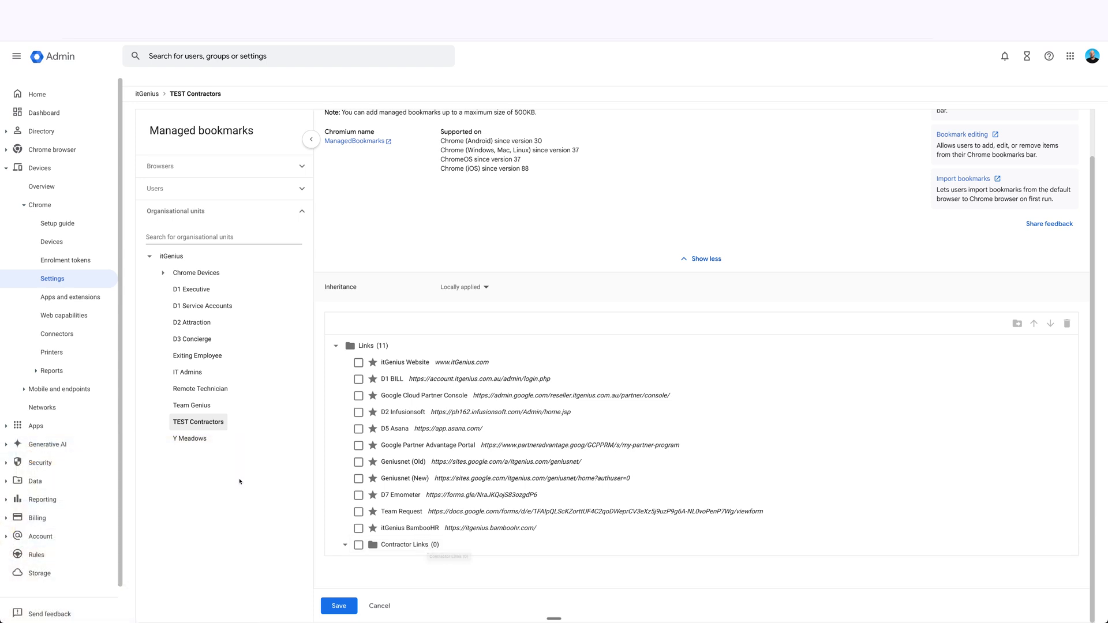
mouse_move(227, 422)
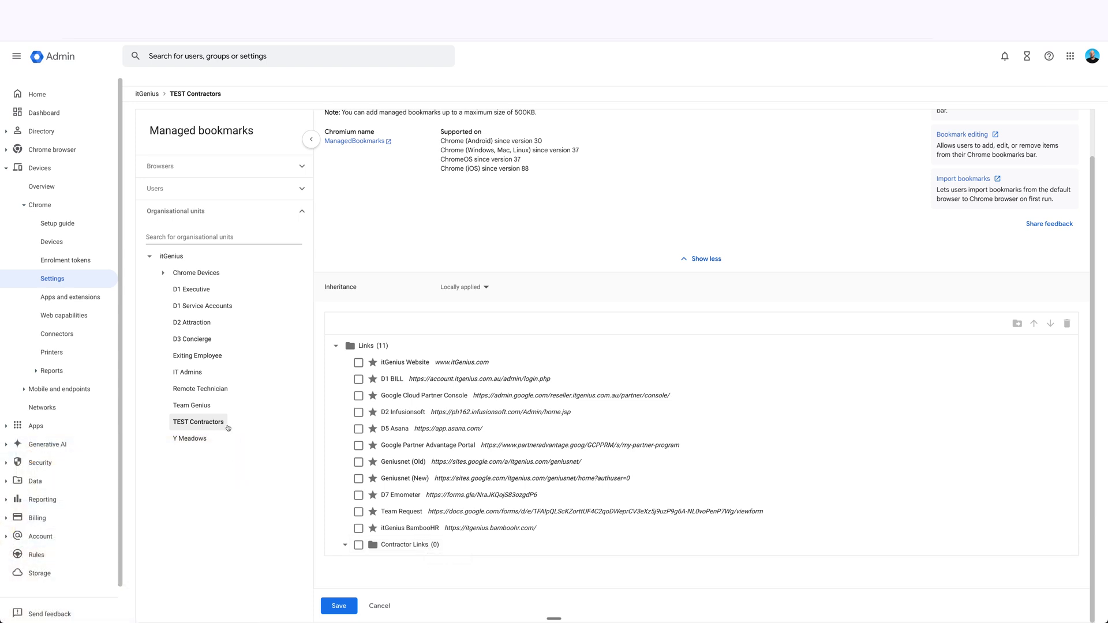
mouse_move(223, 429)
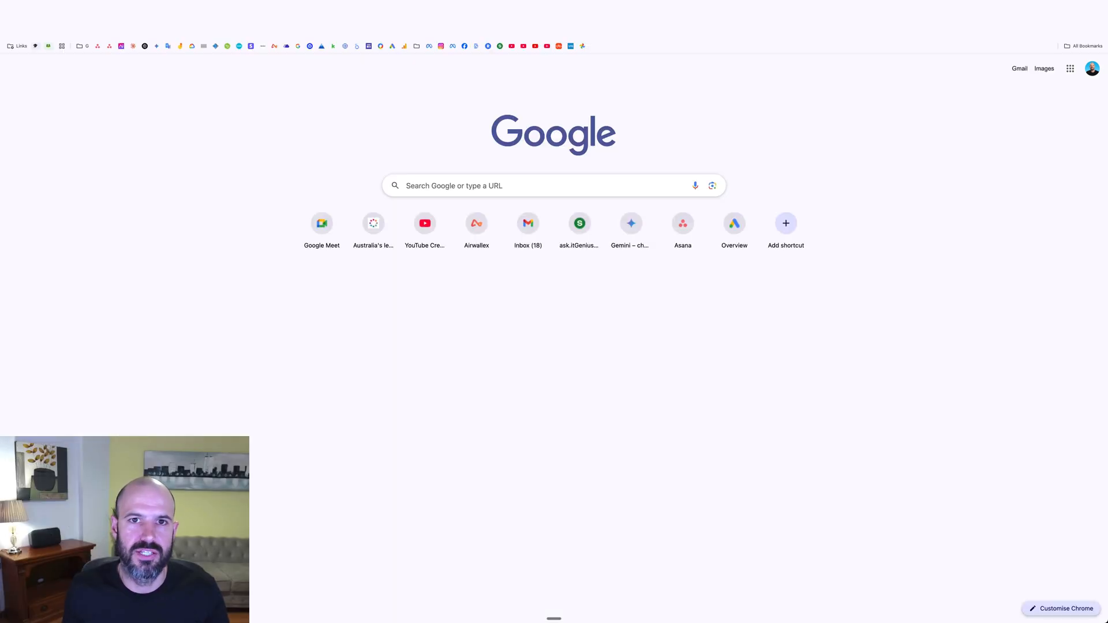
Visit the itGenius website from the bookmarks bar and reach the Quick Fix Support page
click(21, 46)
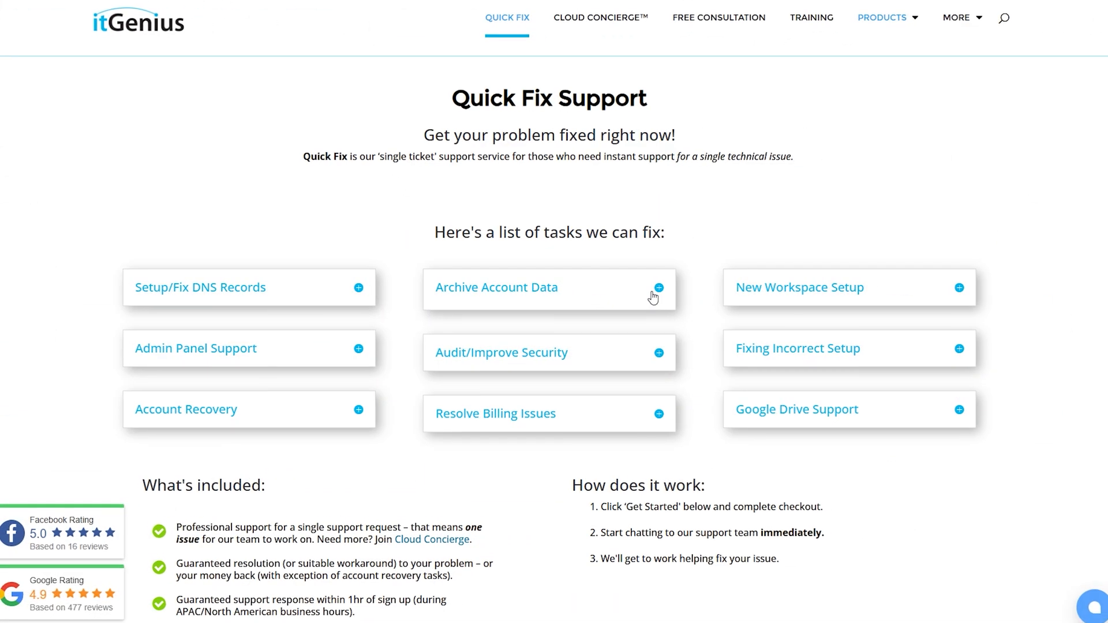
click(657, 287)
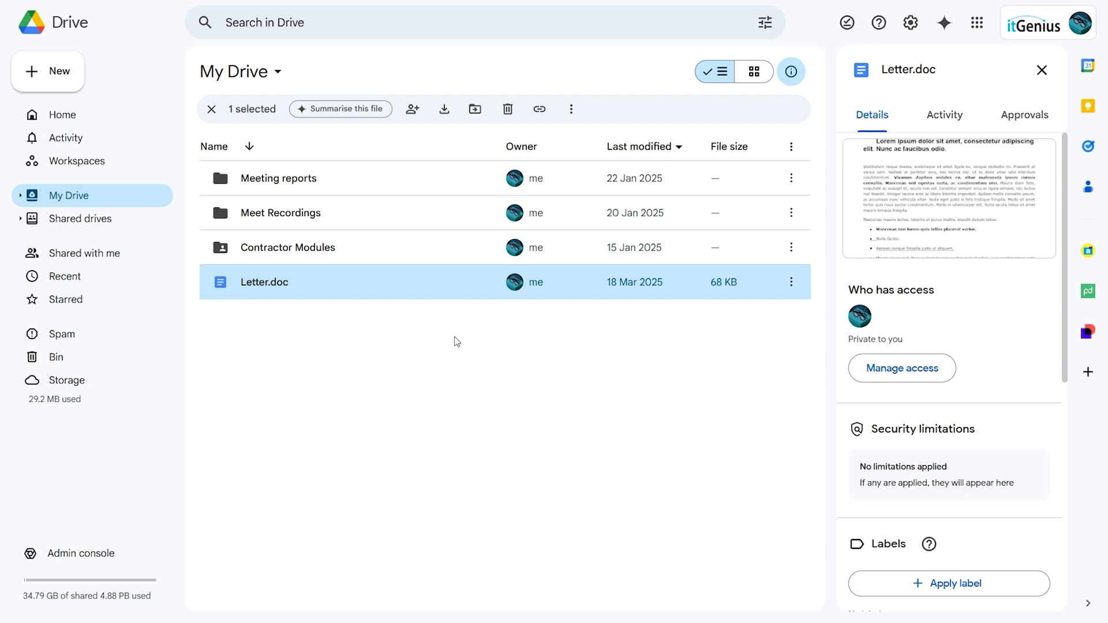
mouse_move(456, 299)
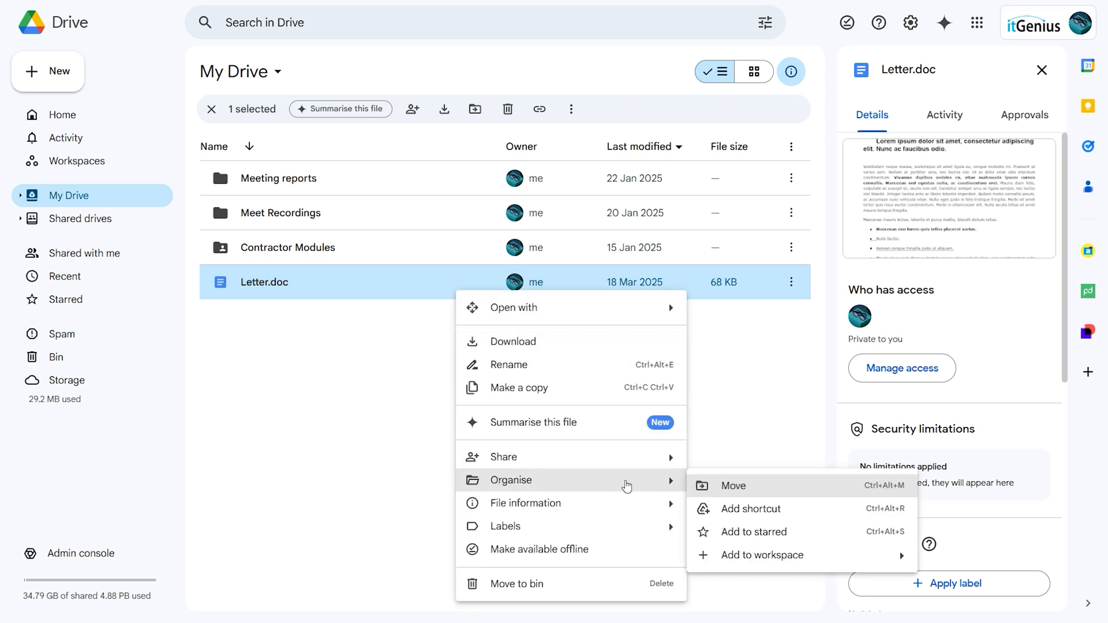
Move Letter.doc from My Drive into a shared drive via All locations > Shared drives
click(734, 485)
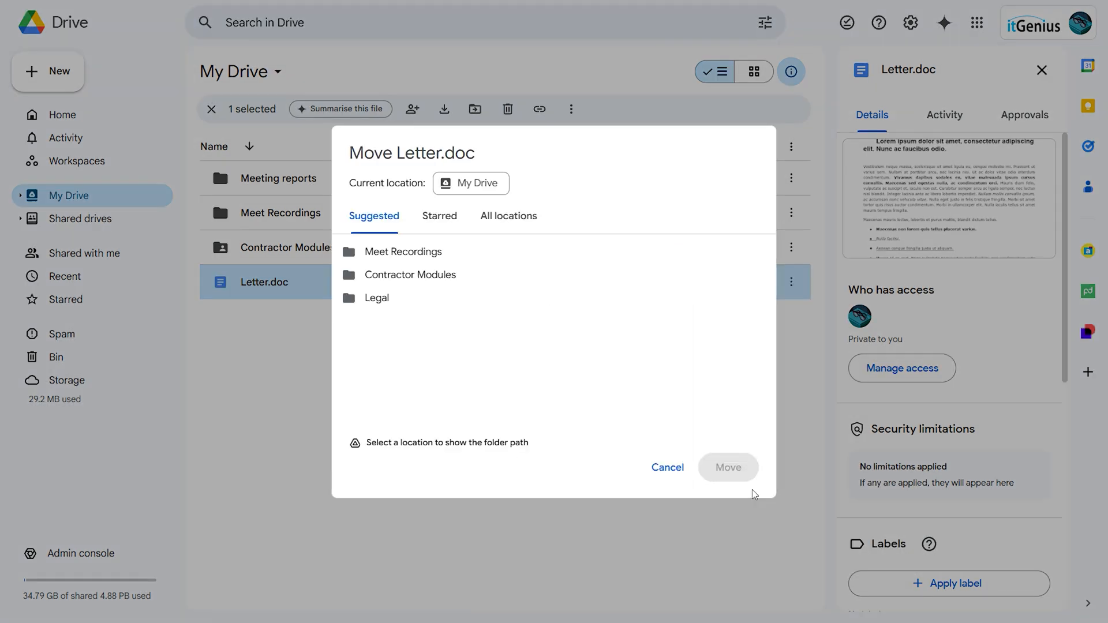
click(508, 215)
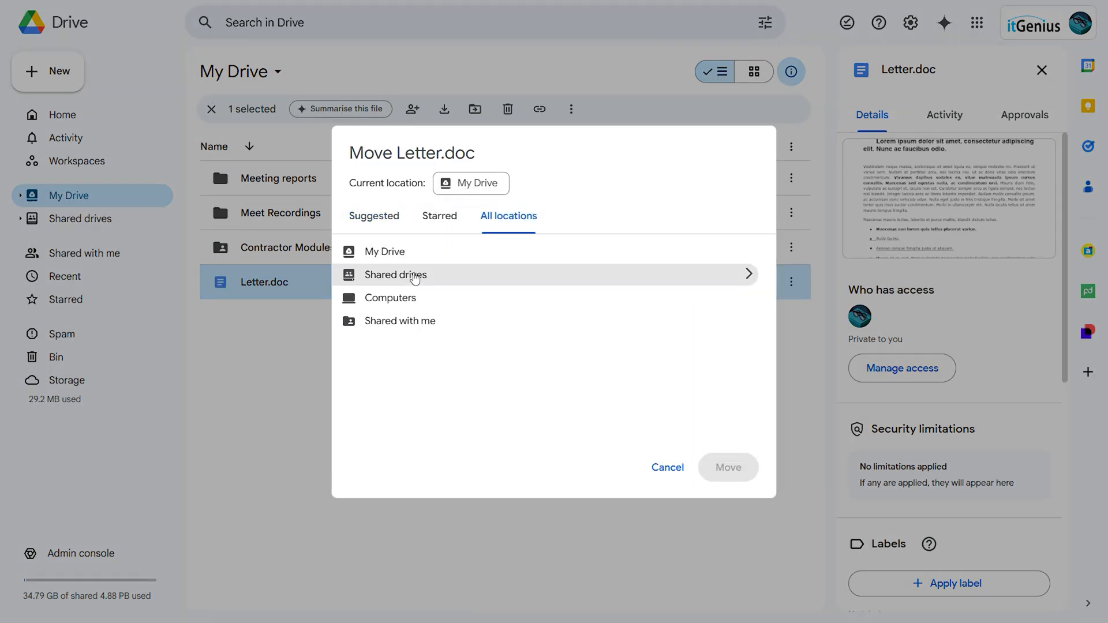
click(397, 275)
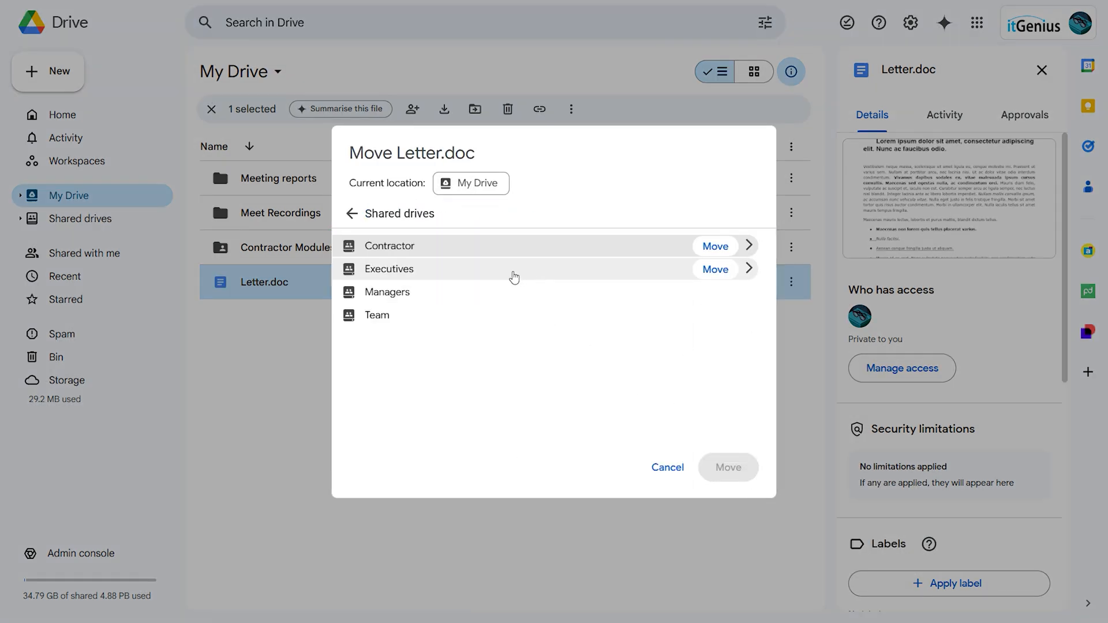
click(377, 315)
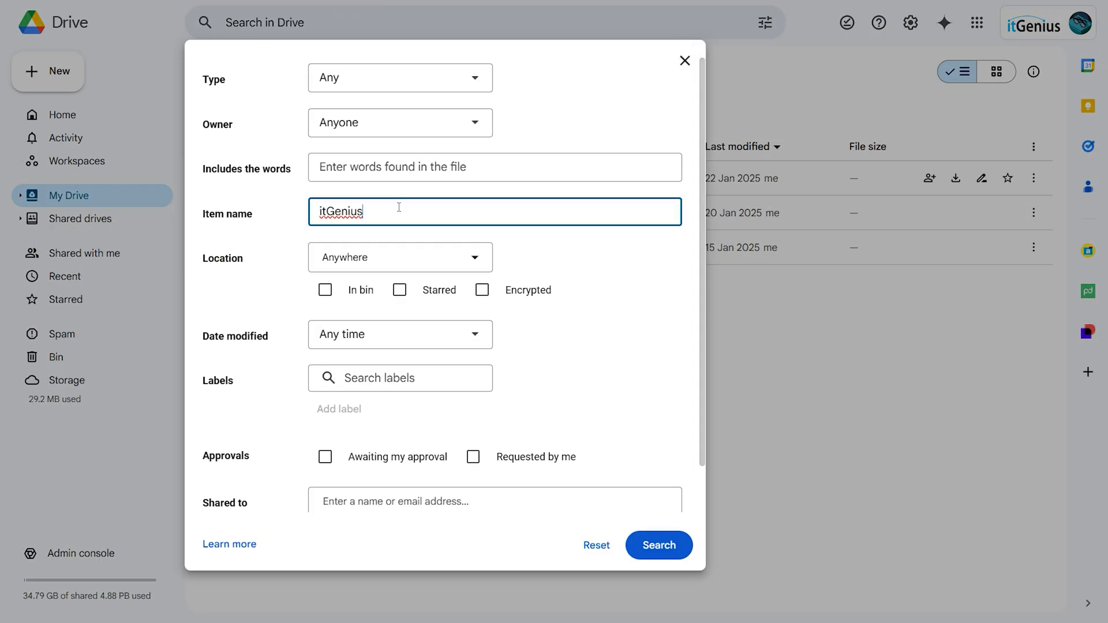
Search for files named itGenius and move both results into a shared drive
click(658, 545)
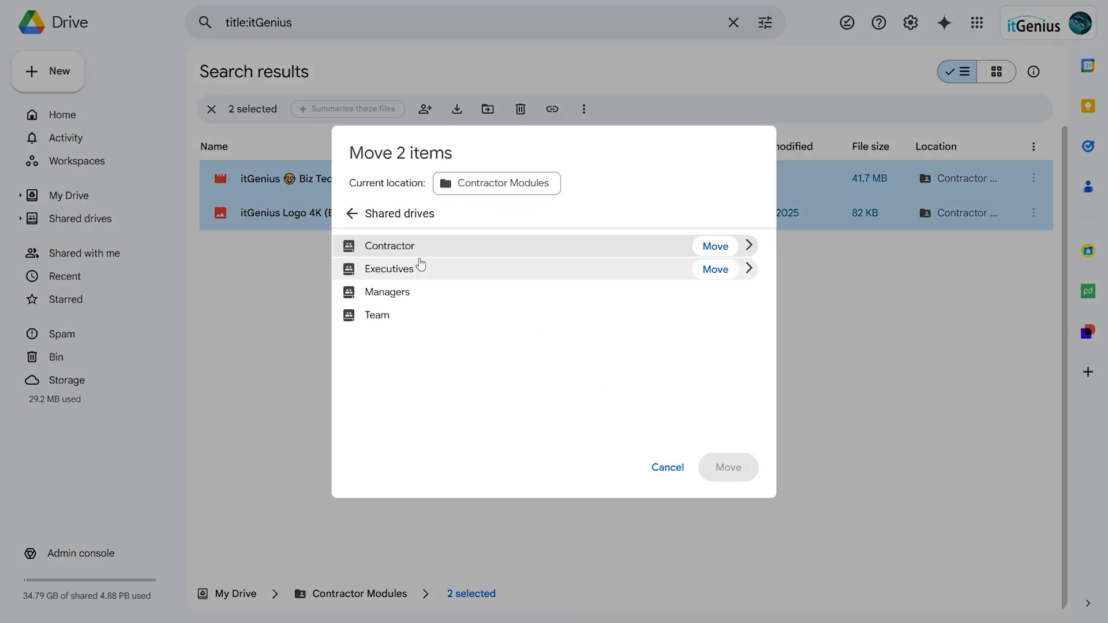
click(667, 467)
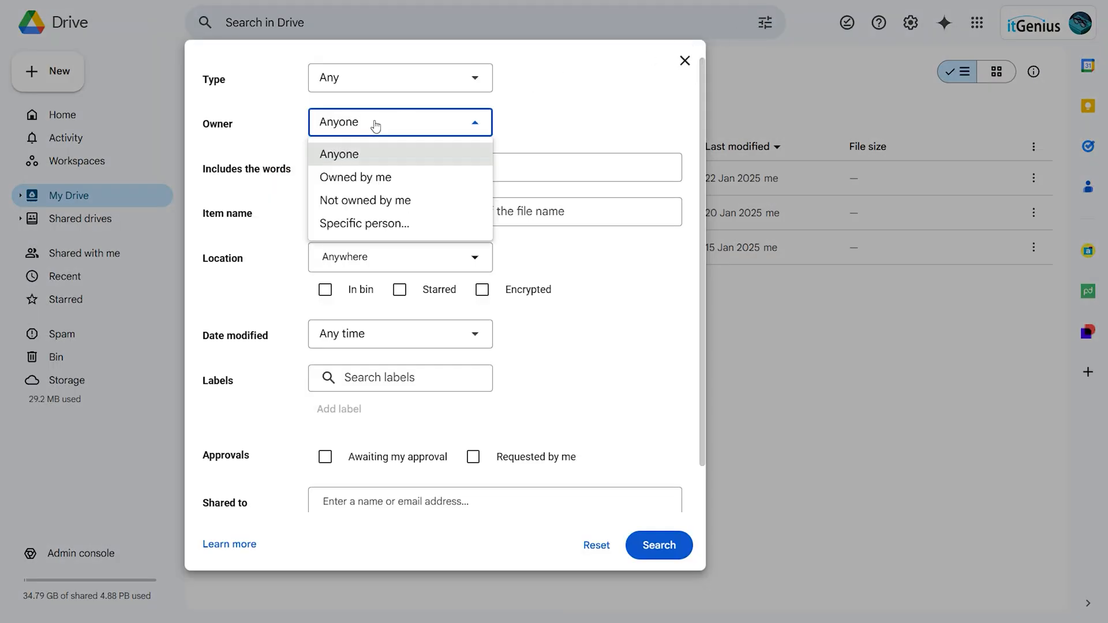
Restrict the advanced search to files owned by one specific person chosen from suggestions
click(364, 223)
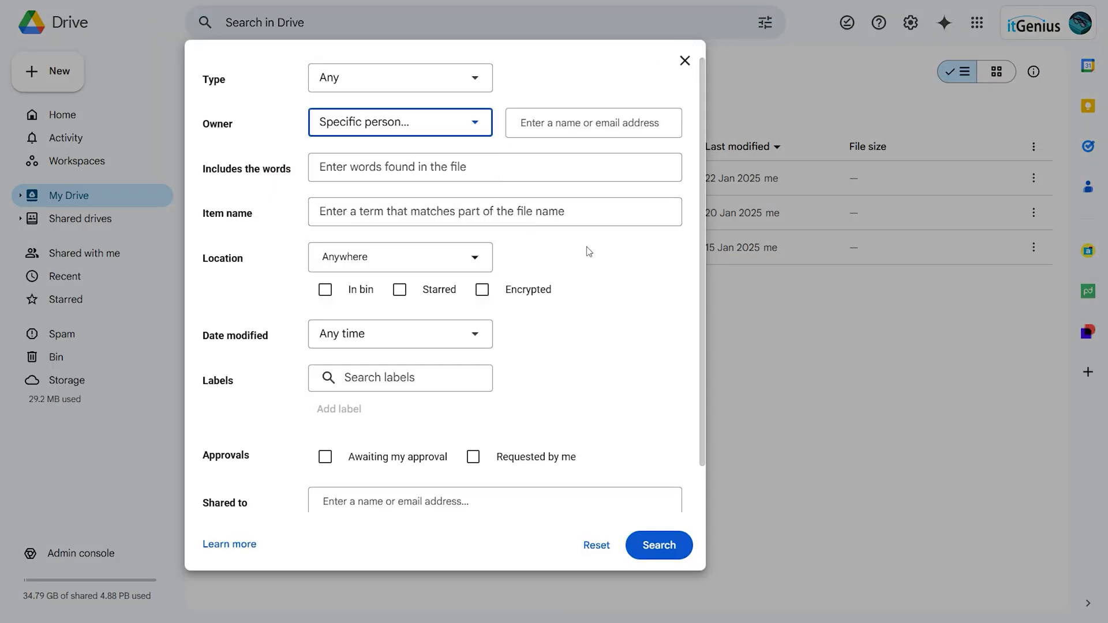
text(c)
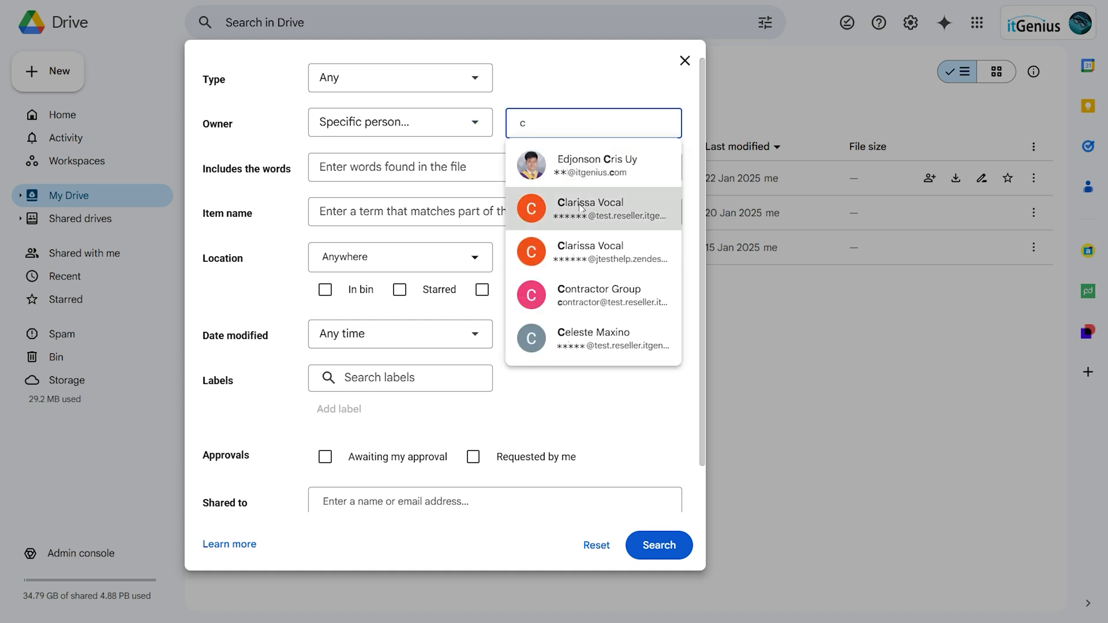
click(590, 208)
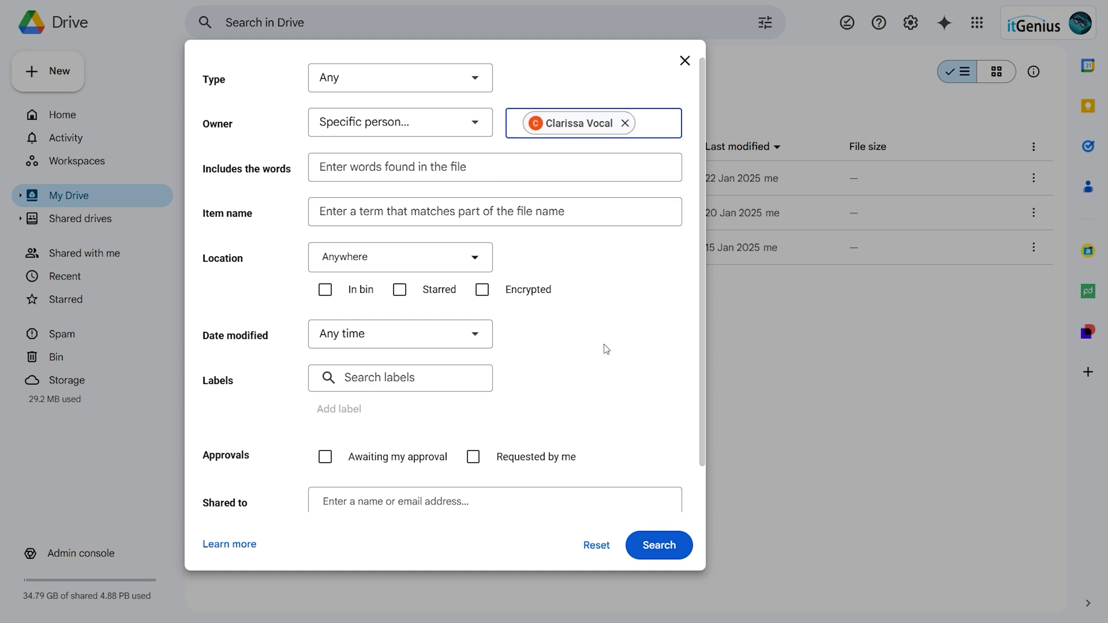